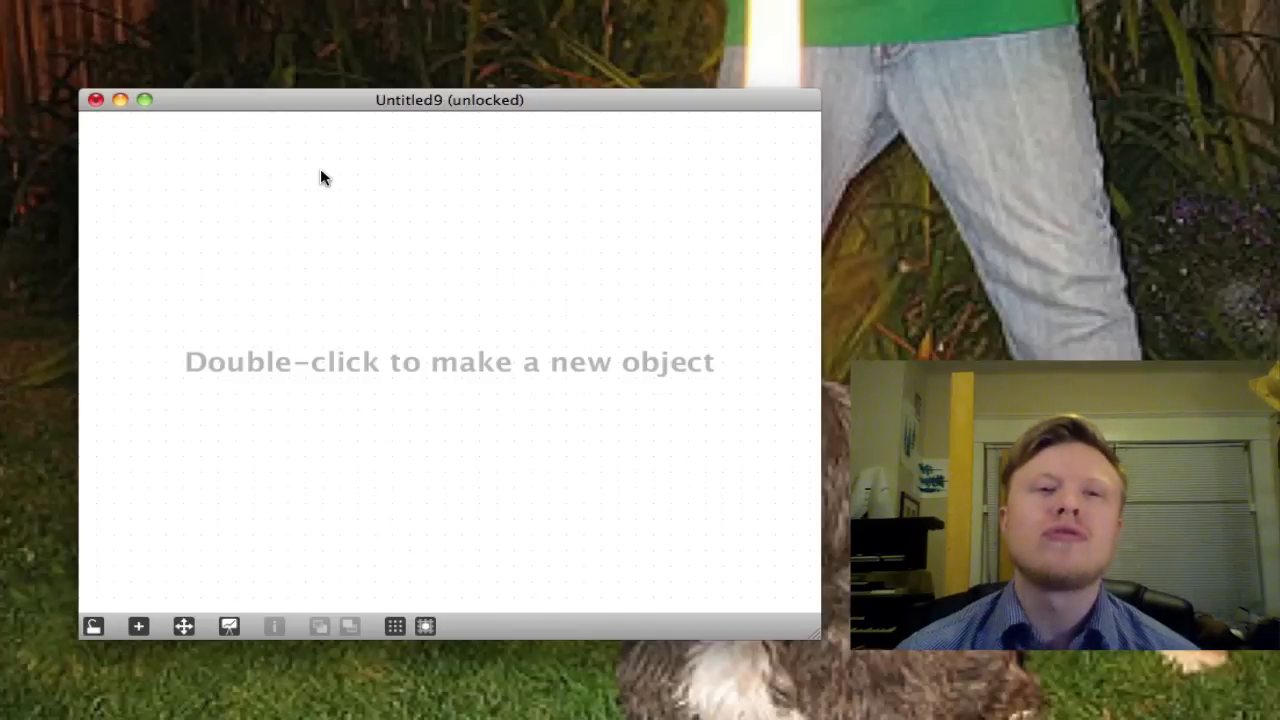
Place a number box from the object palette near the top of the empty patch
double_click(320, 180)
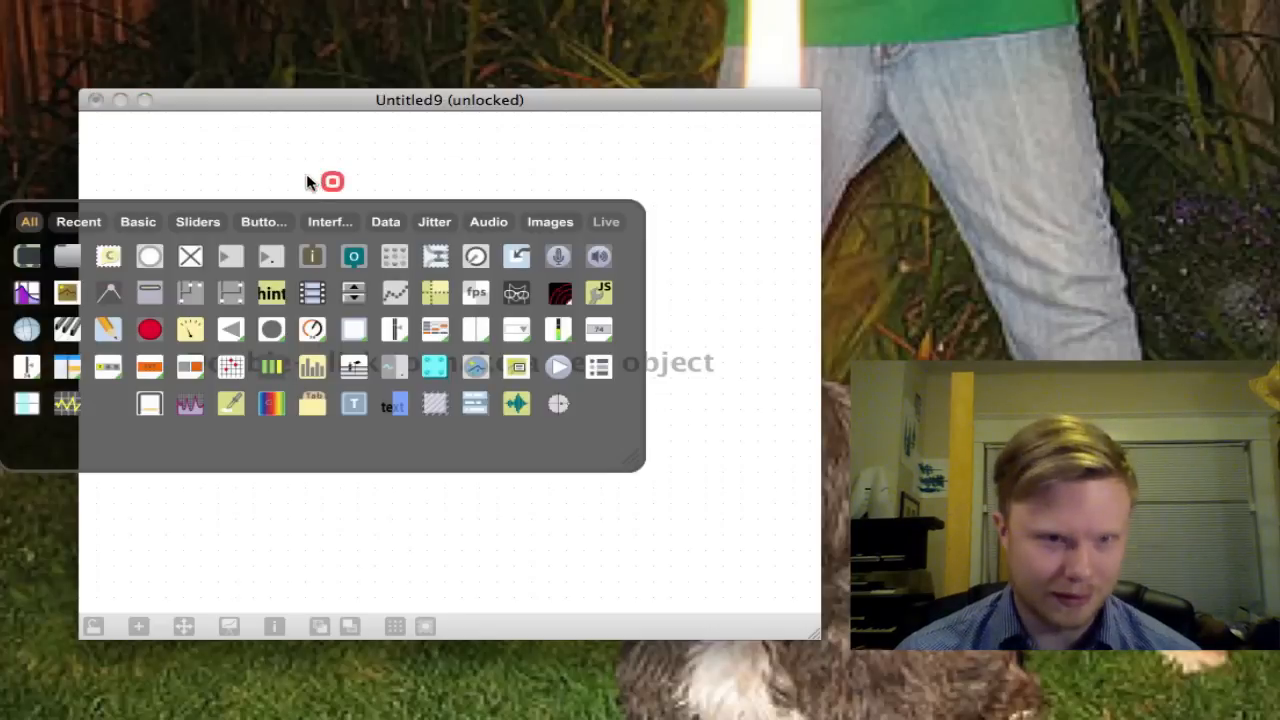
mouse_move(230, 256)
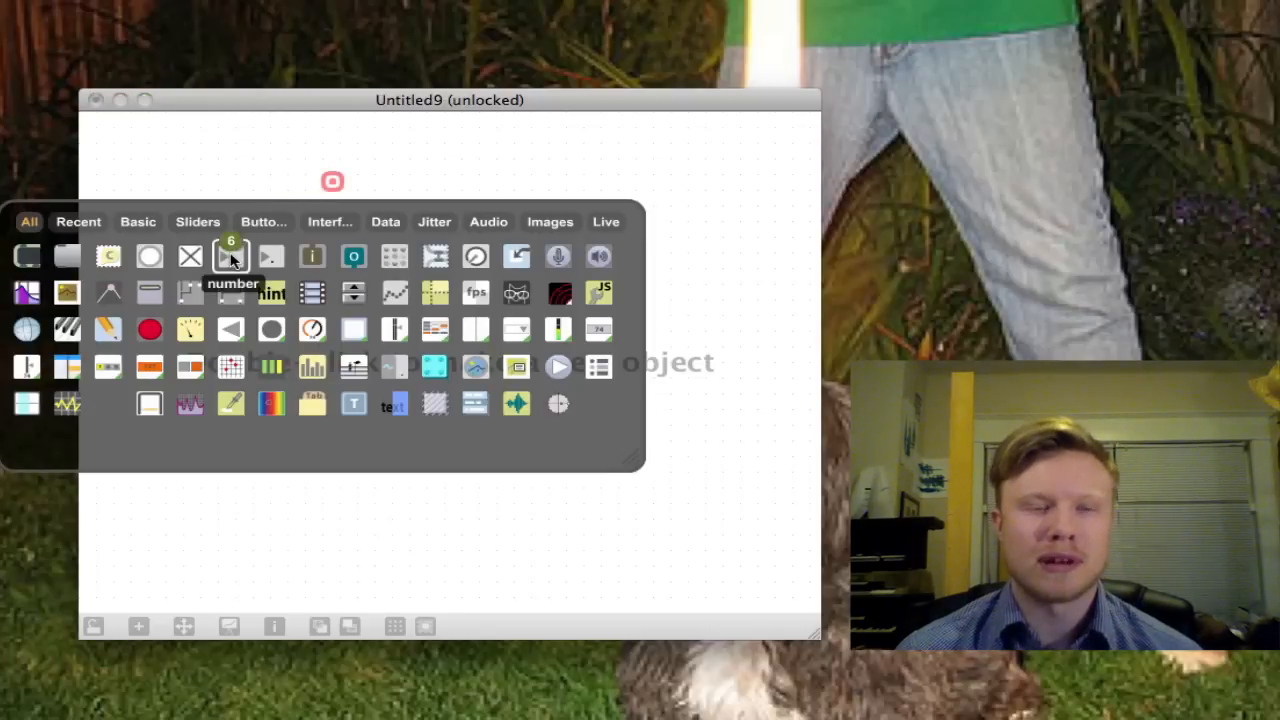
click(232, 256)
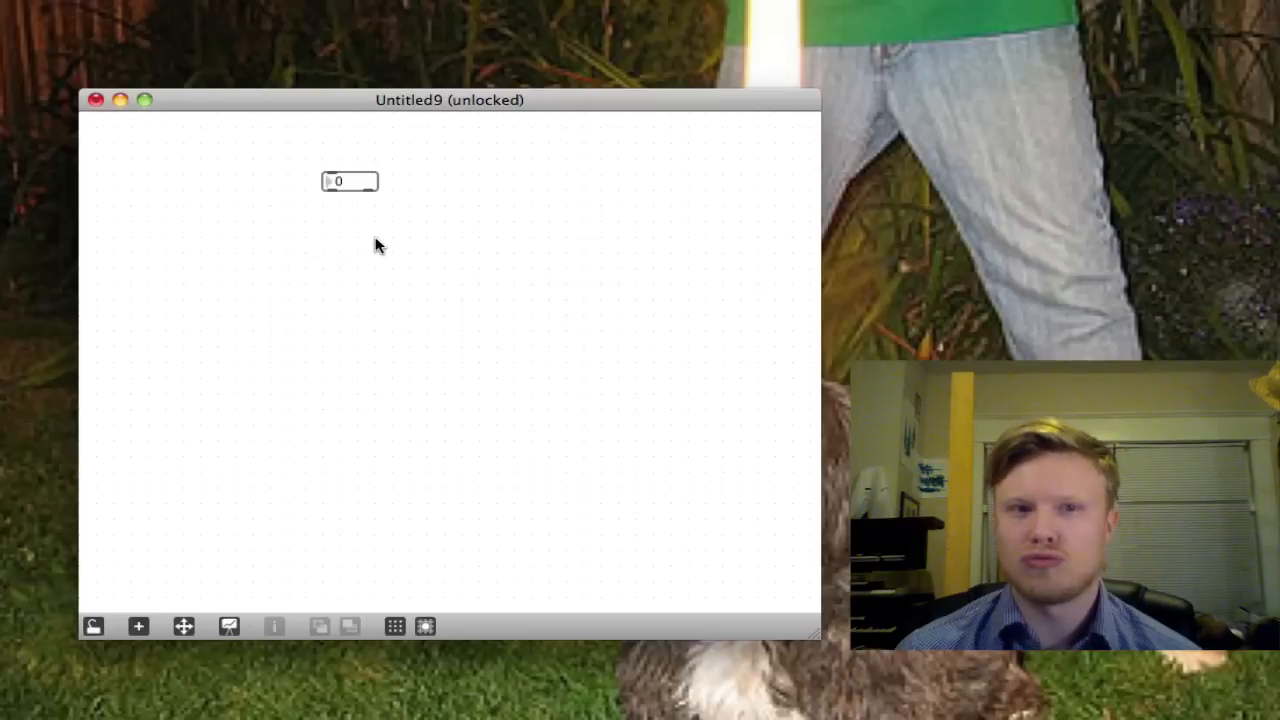
mouse_move(30, 628)
text(123)
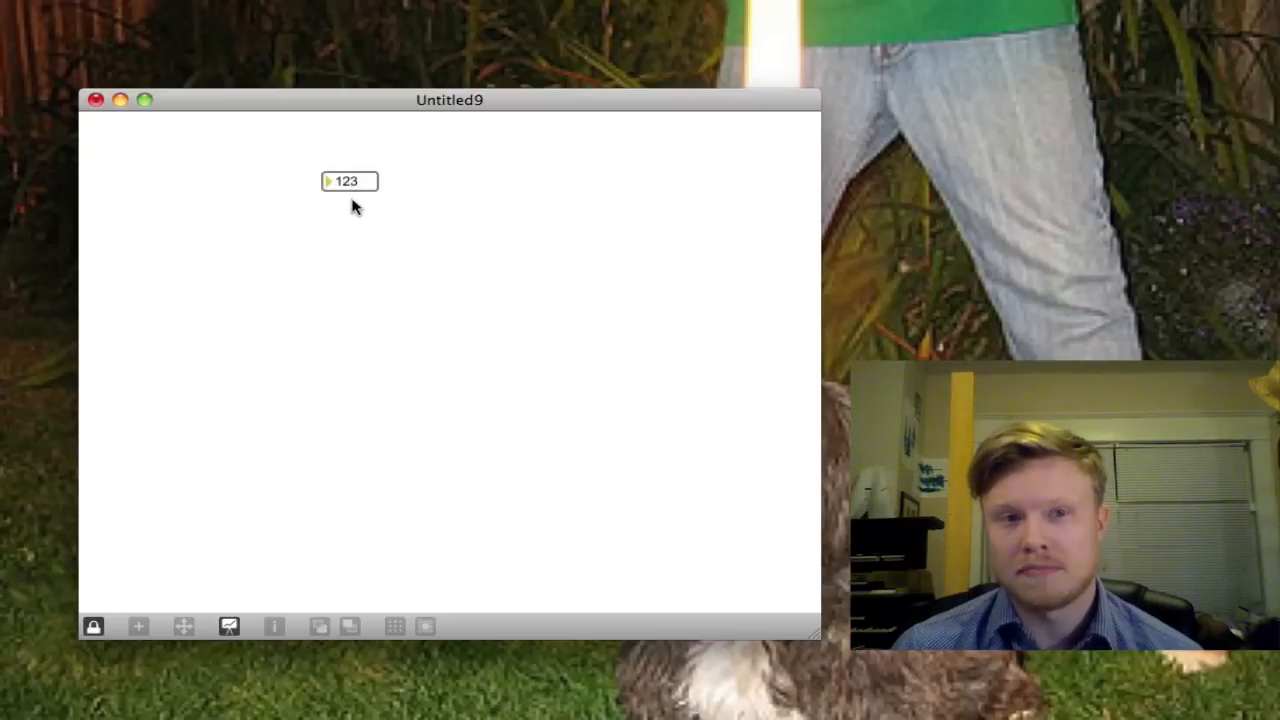
mouse_move(332, 218)
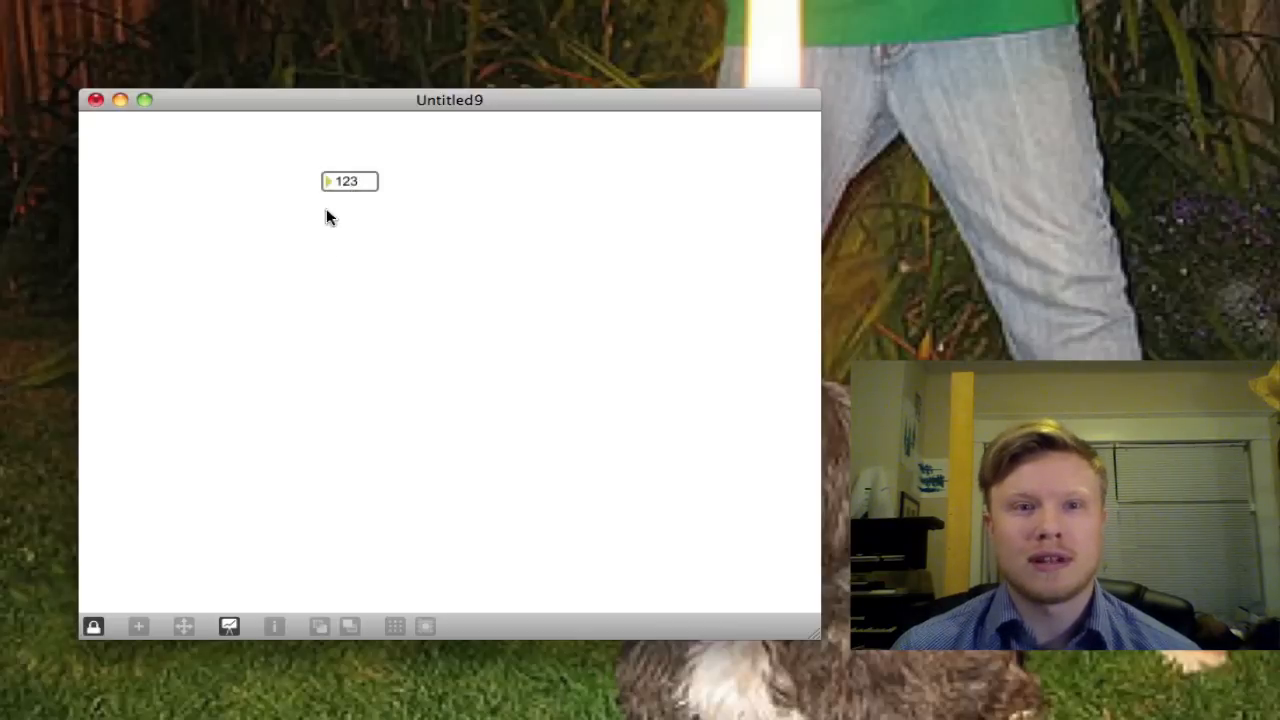
mouse_move(296, 408)
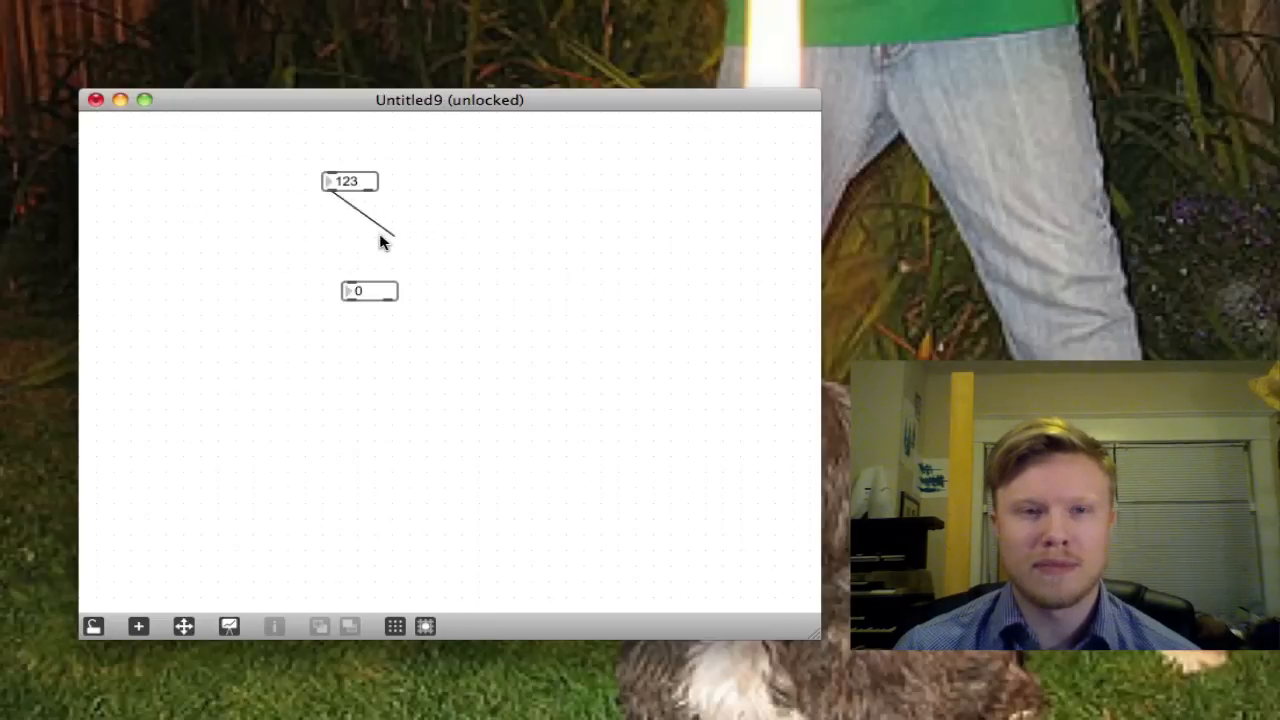
mouse_move(350, 284)
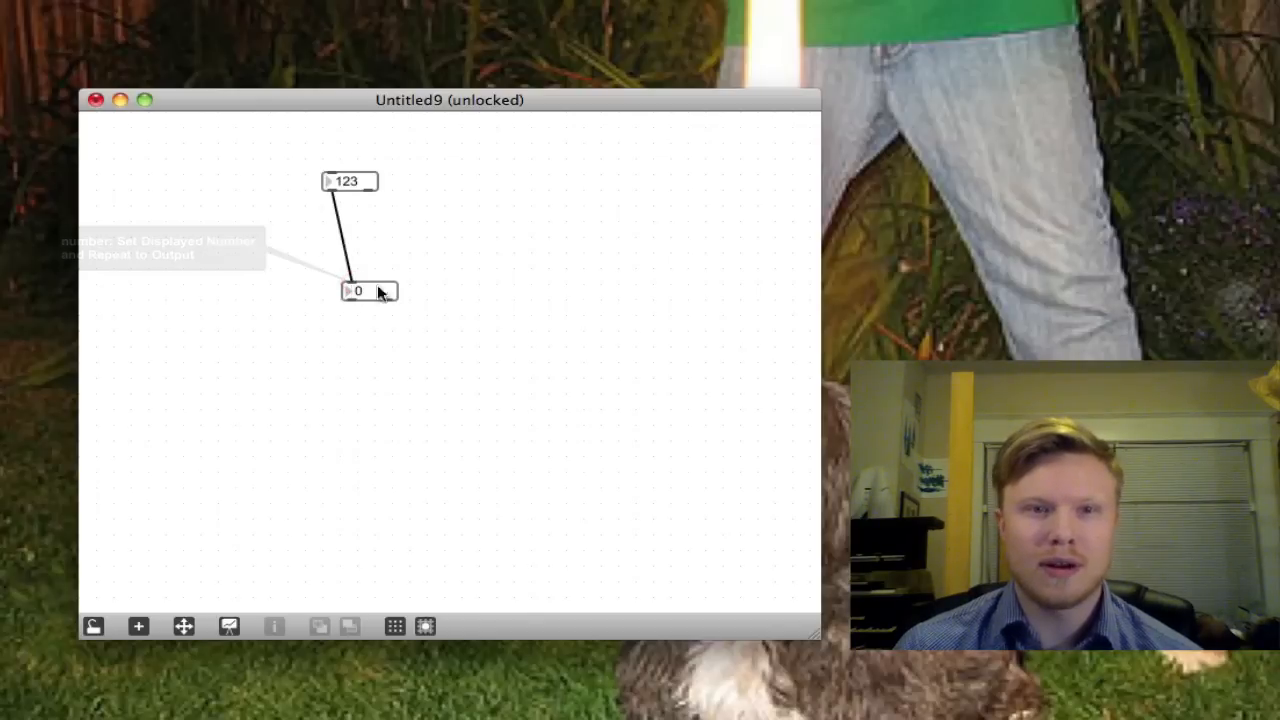
mouse_move(332, 216)
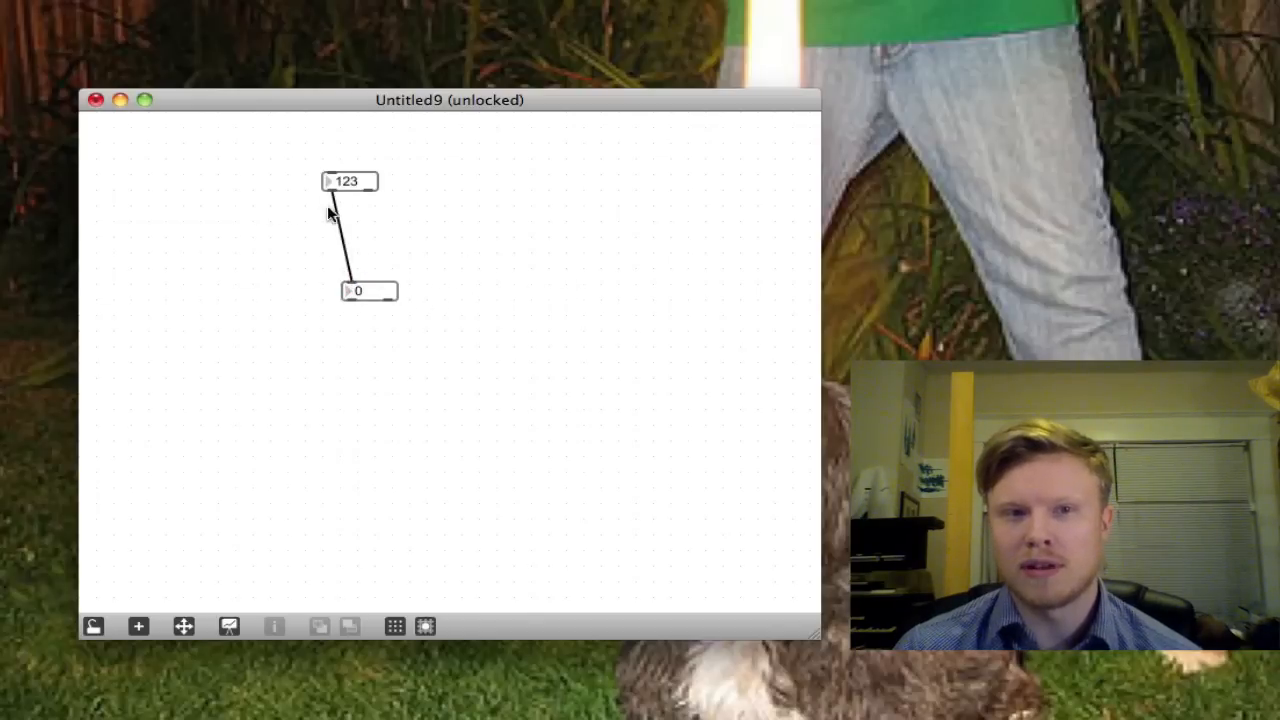
mouse_move(344, 262)
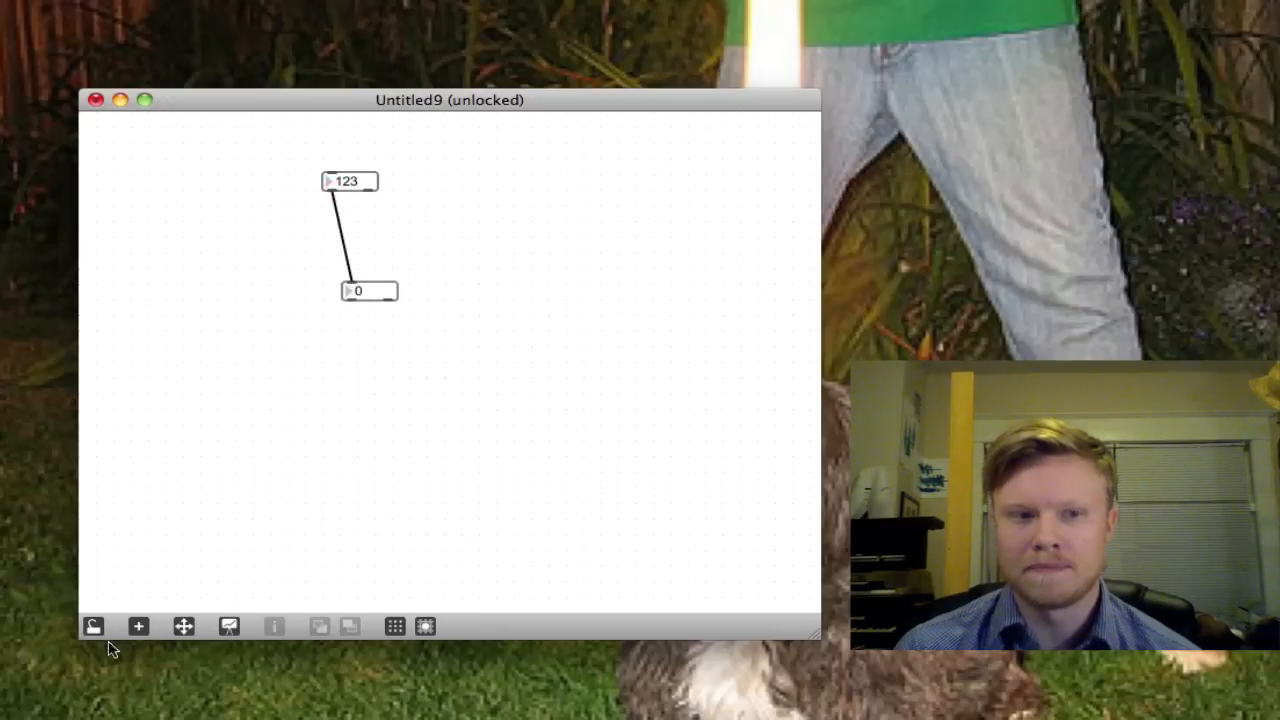
Lock the patch so the two wired number boxes can be dragged to 125
click(92, 628)
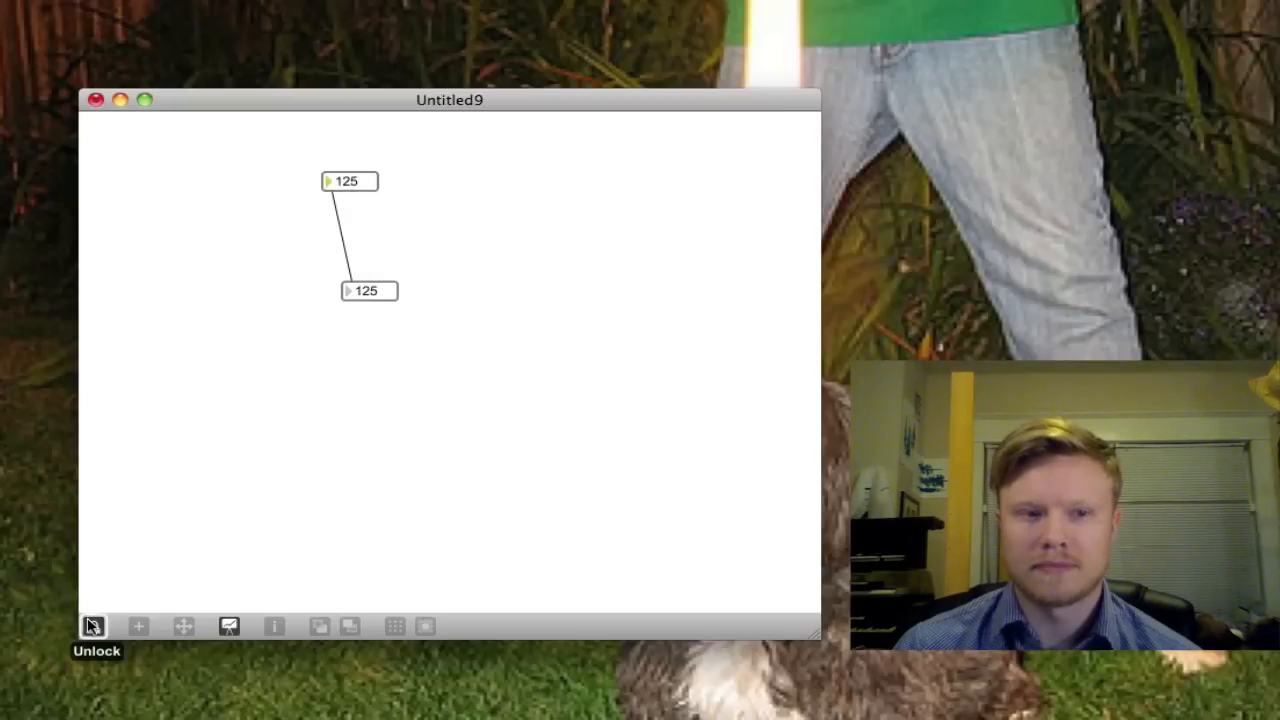
Unlock the patch and resize the new bang button to the left of the number boxes
click(92, 626)
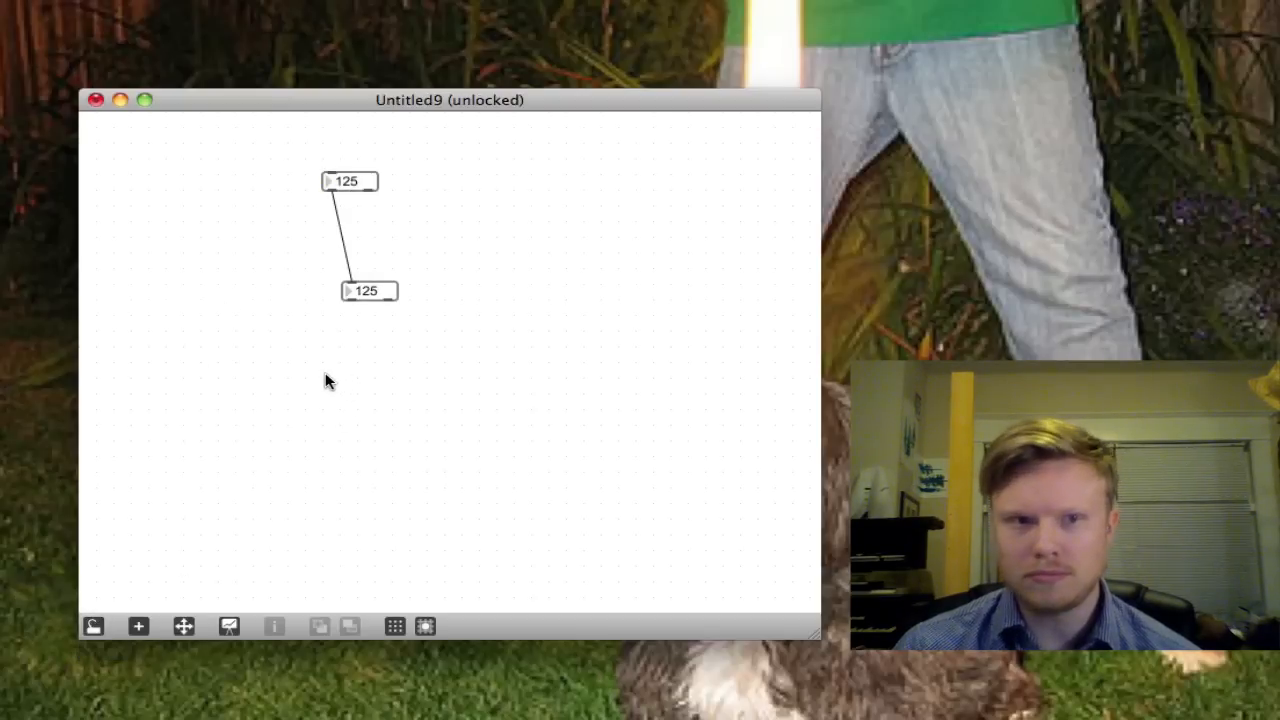
mouse_move(240, 276)
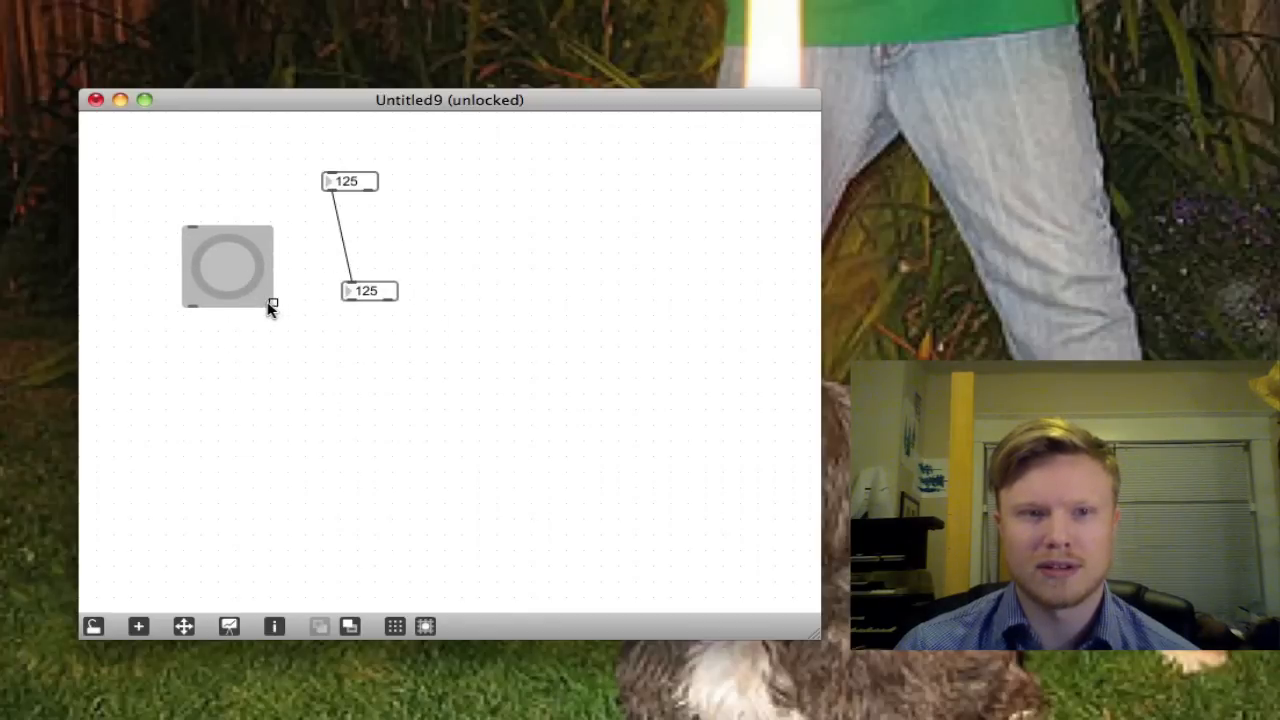
drag(272, 304, 452, 462)
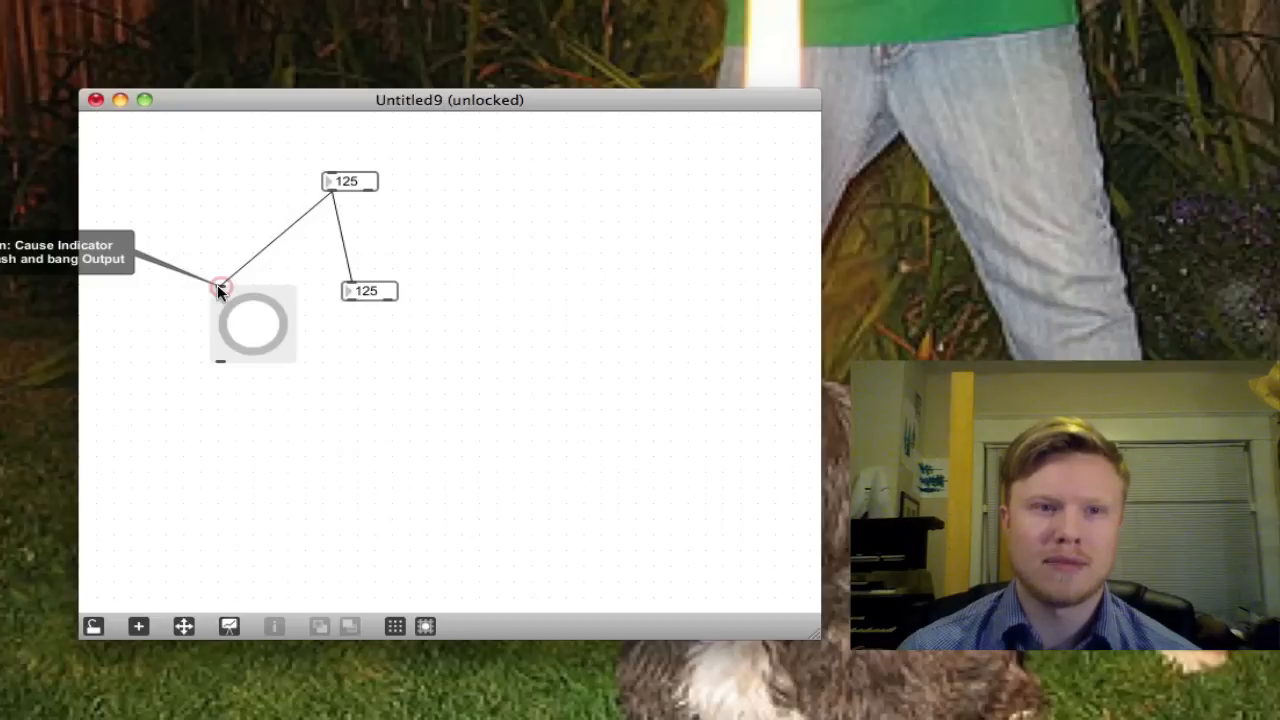
mouse_move(368, 212)
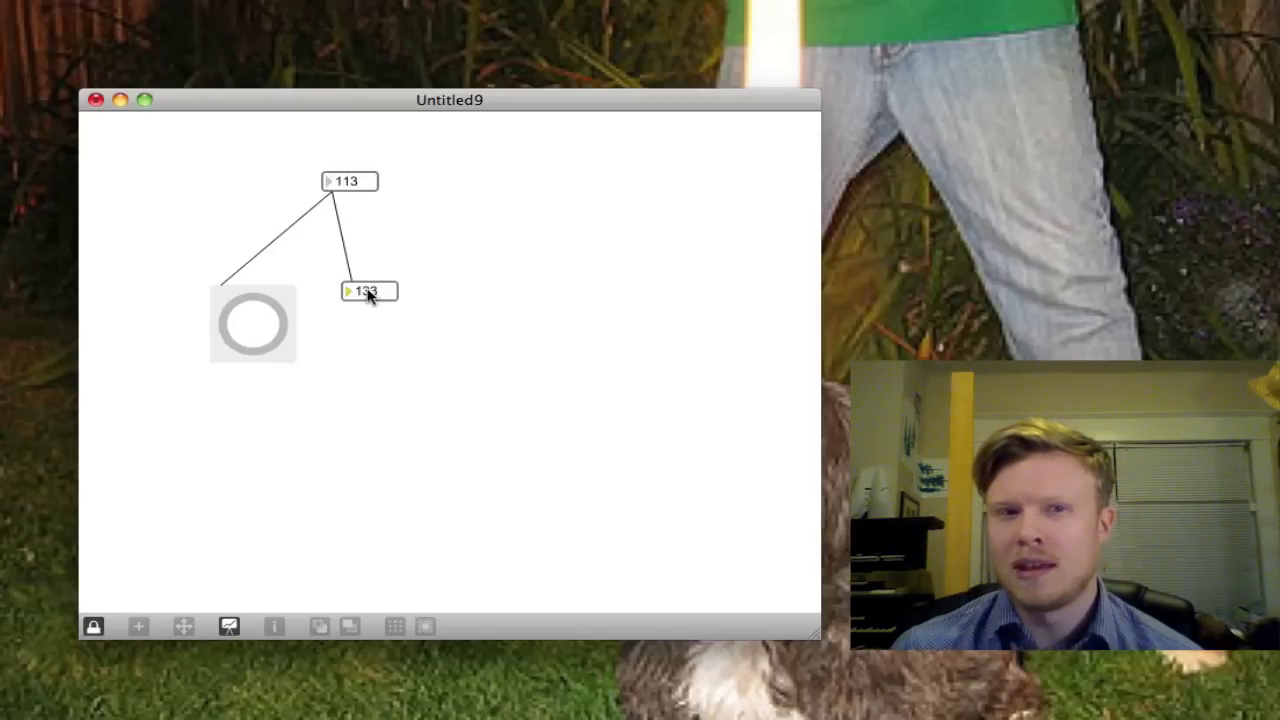
mouse_move(598, 234)
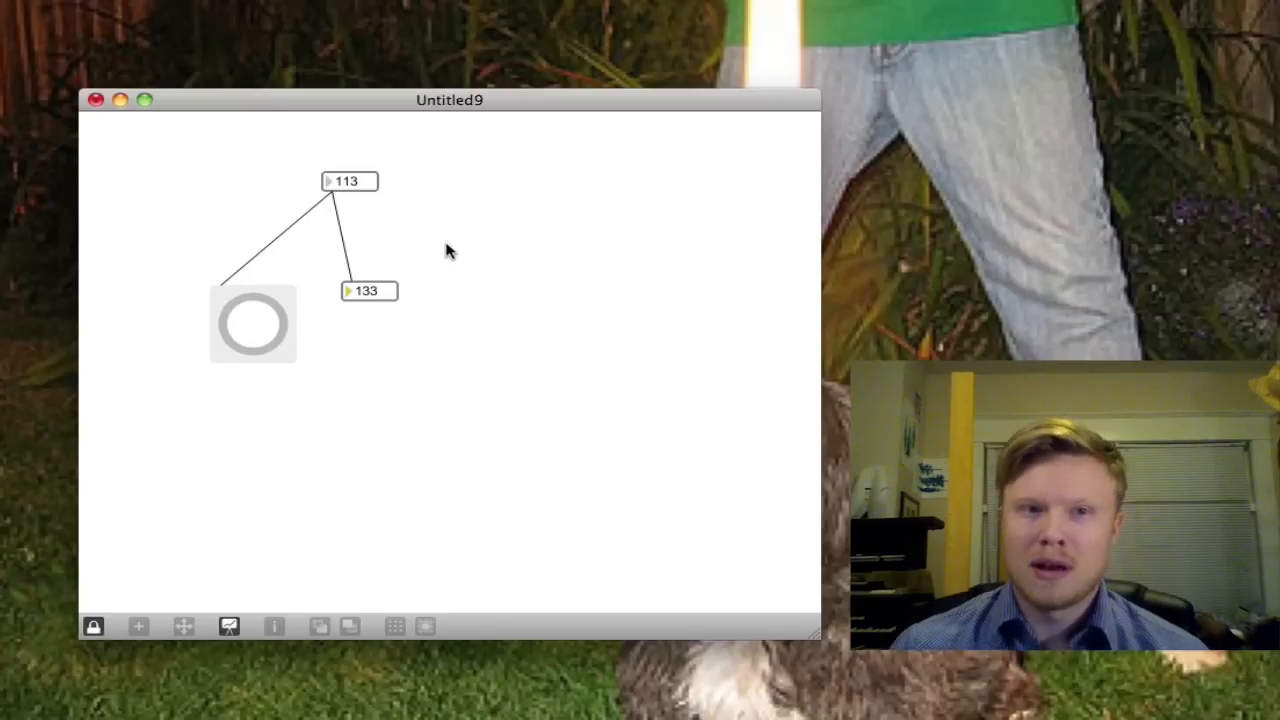
Wire the lower number box into the button, move the button lower, and lock to test
click(92, 626)
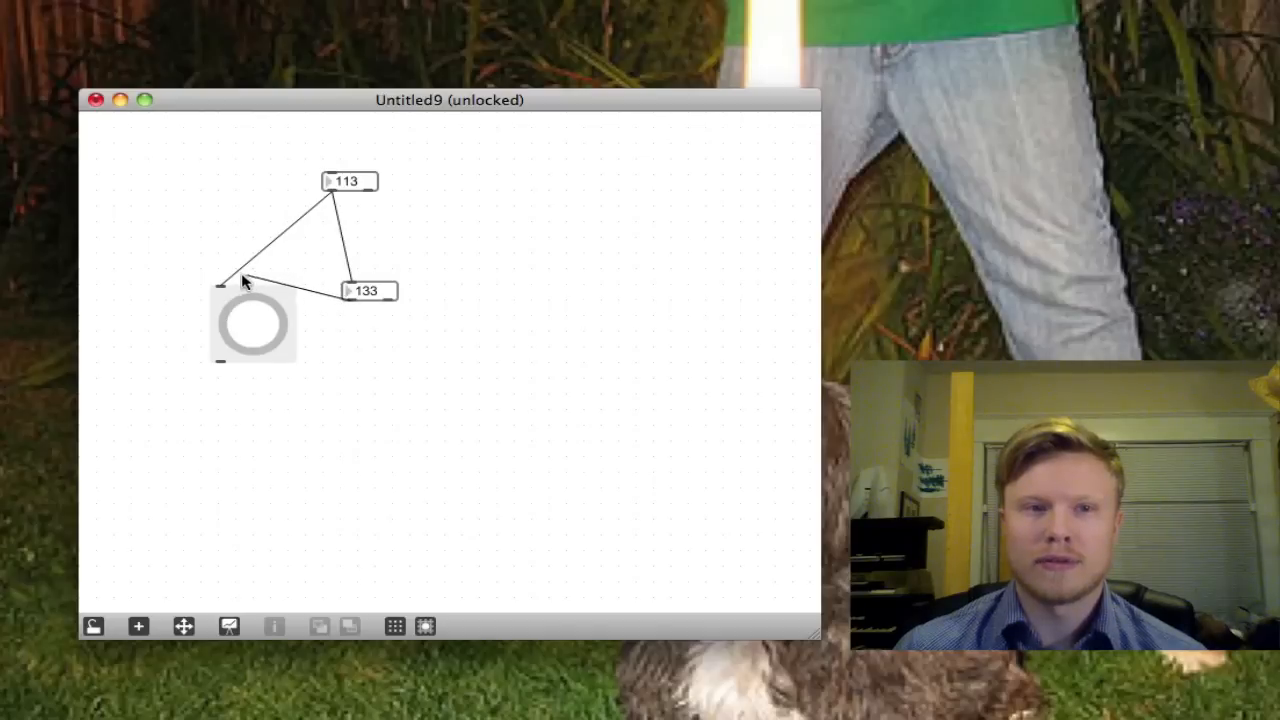
drag(252, 280, 252, 296)
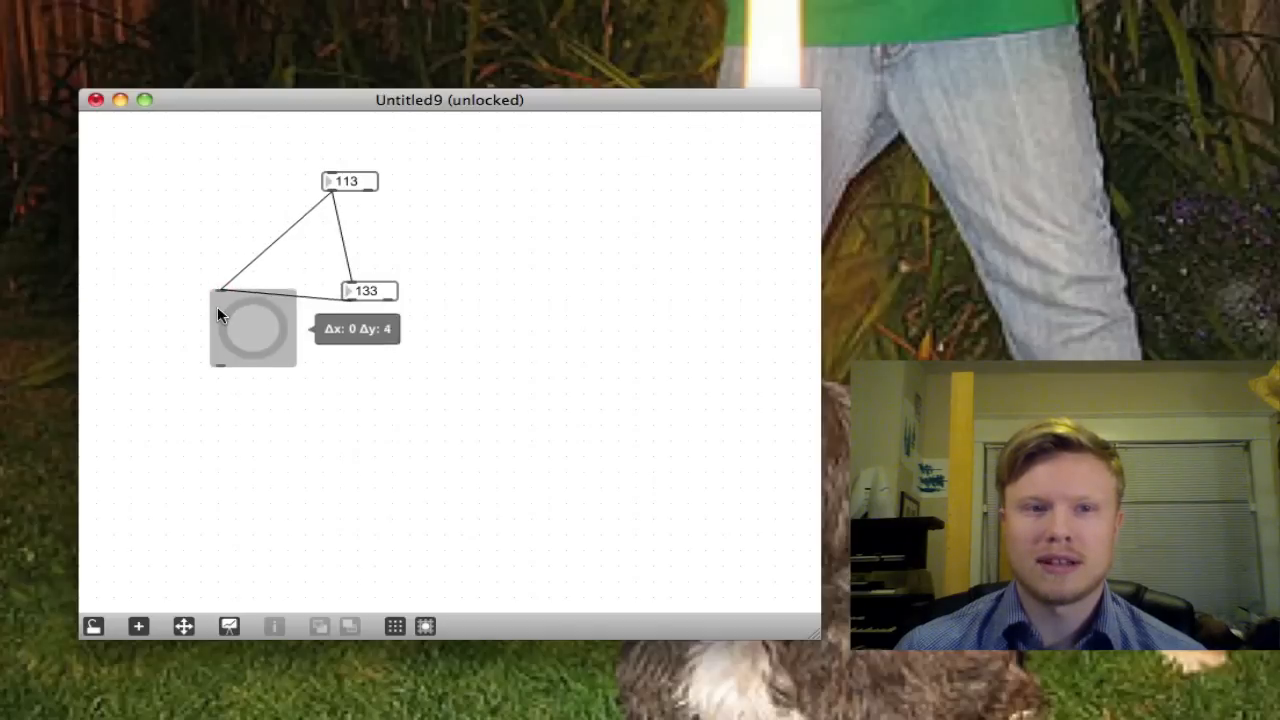
drag(252, 328, 256, 390)
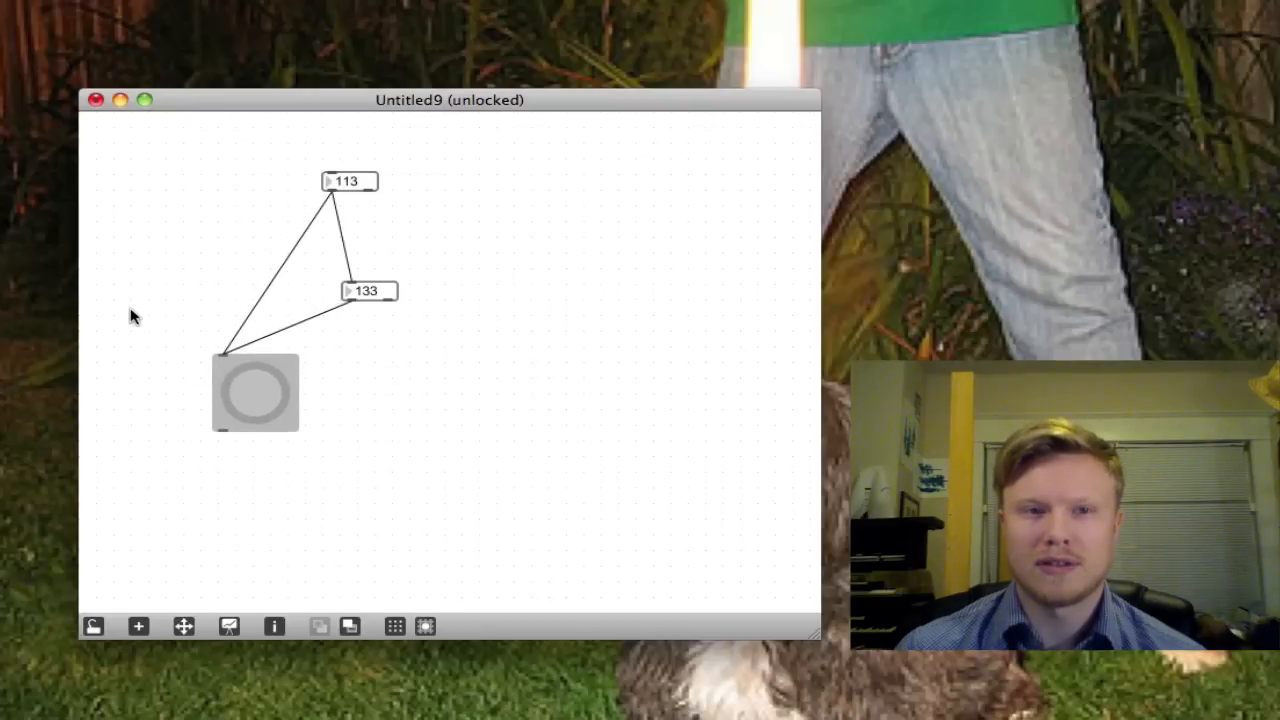
click(92, 626)
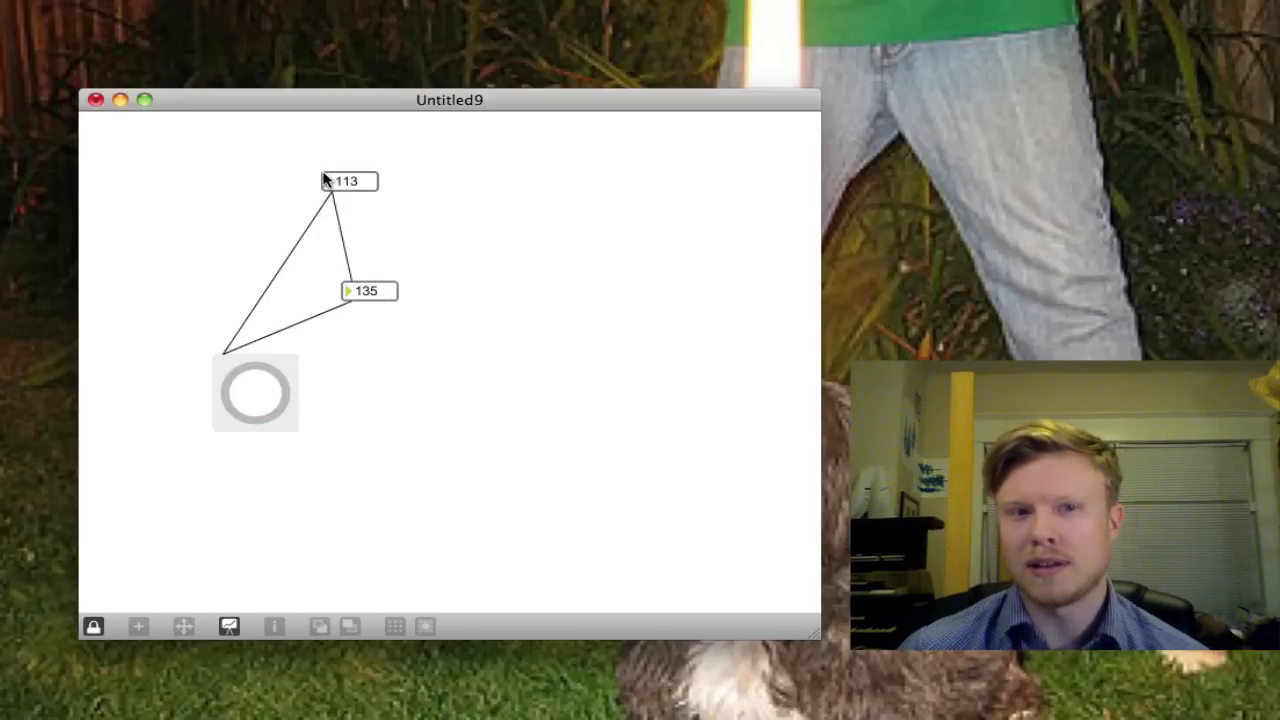
mouse_move(92, 628)
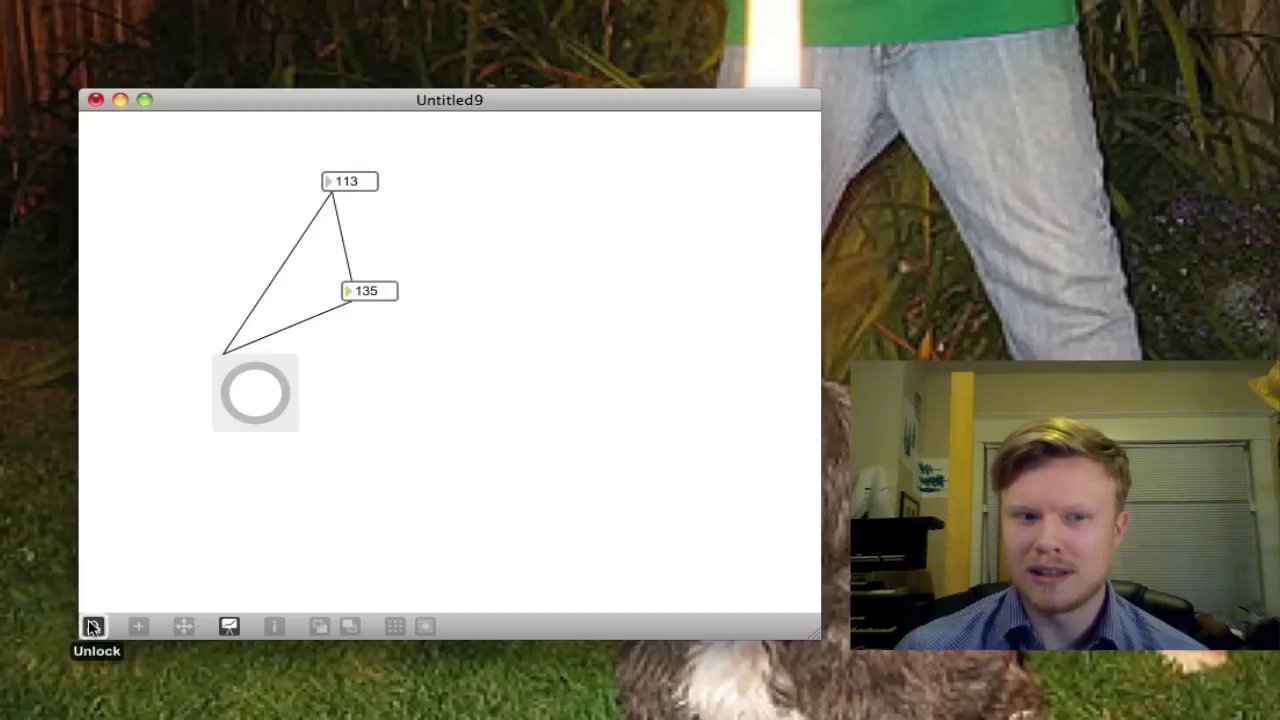
Feed the second number box back into the first, trigger the stack overflow and clear the warning
click(92, 626)
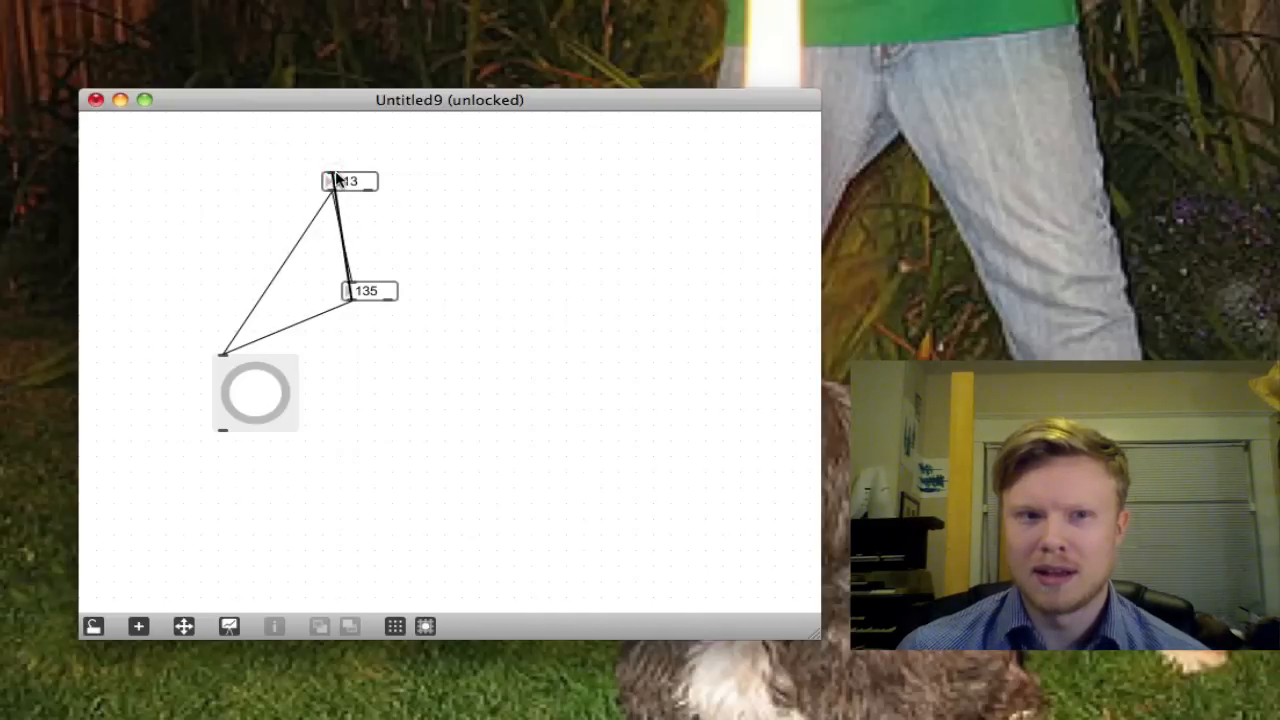
drag(348, 180, 580, 324)
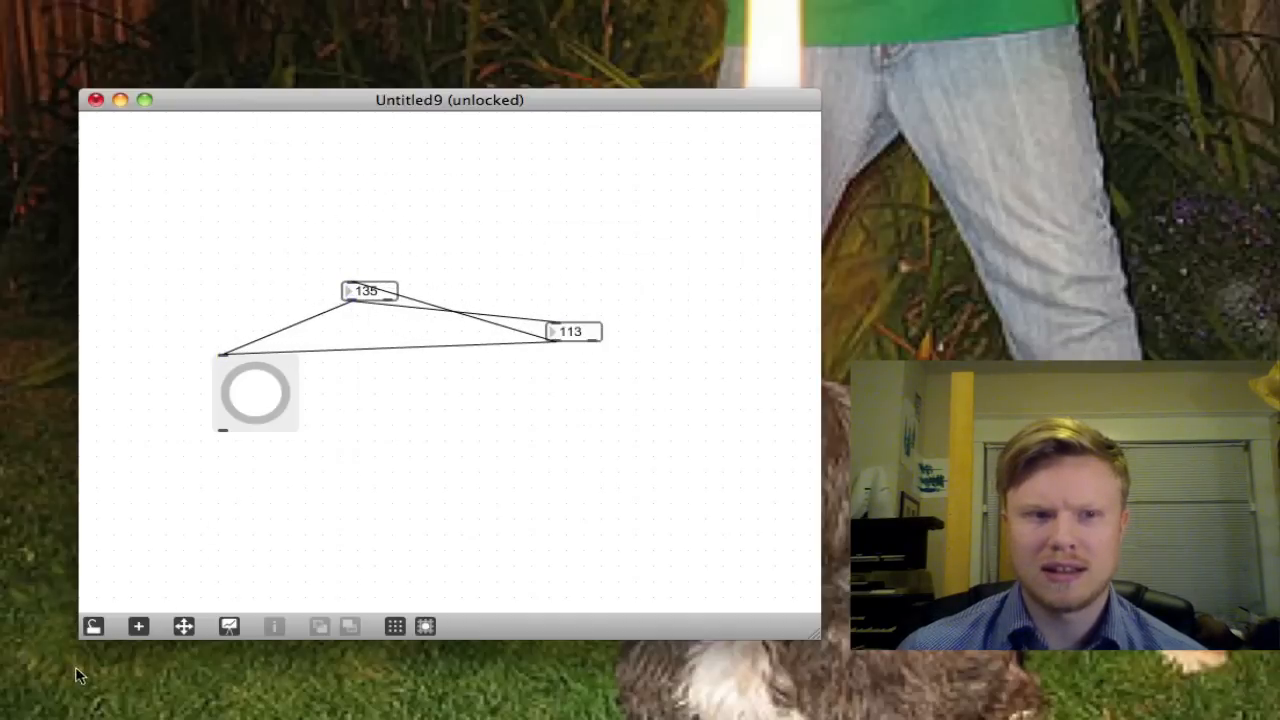
click(92, 626)
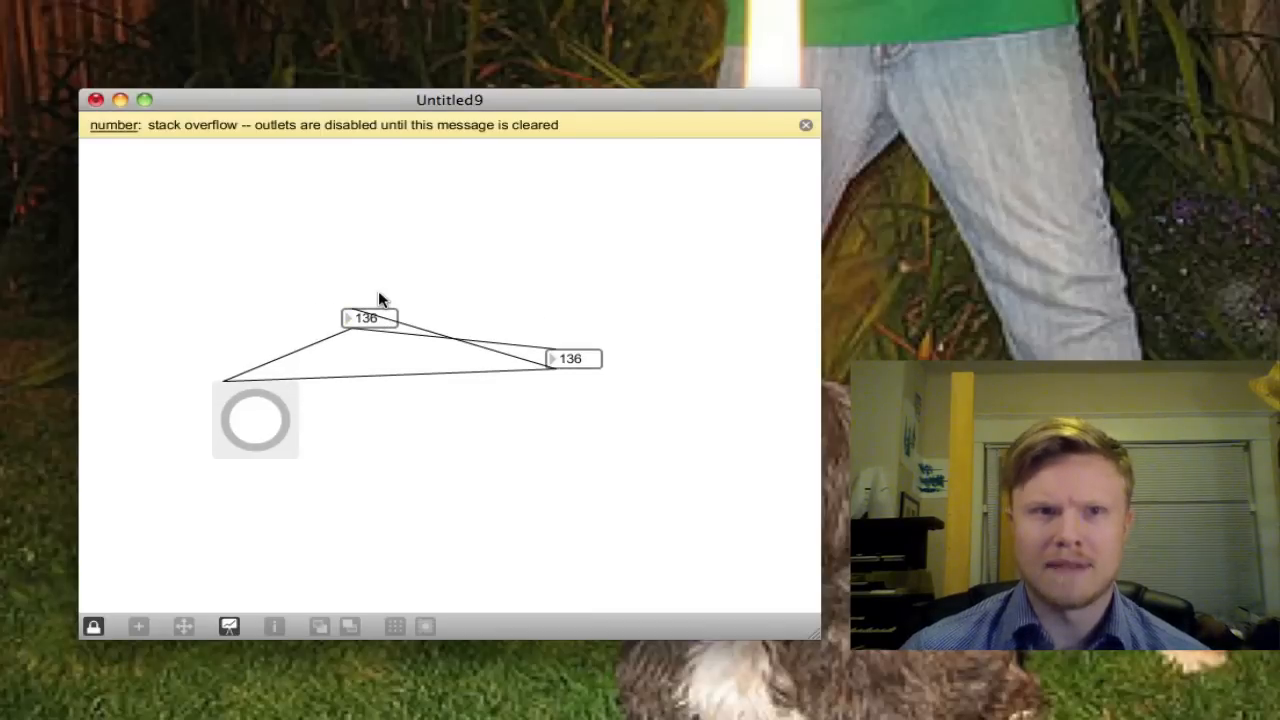
mouse_move(680, 332)
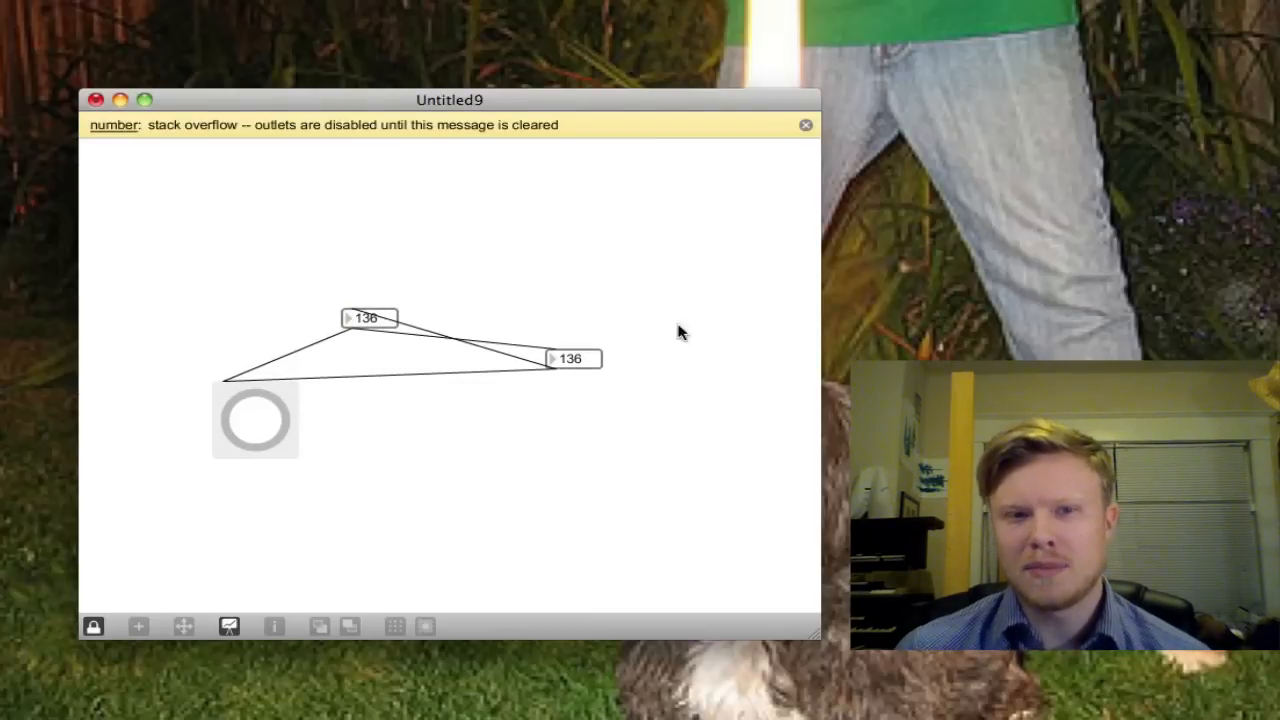
mouse_move(400, 388)
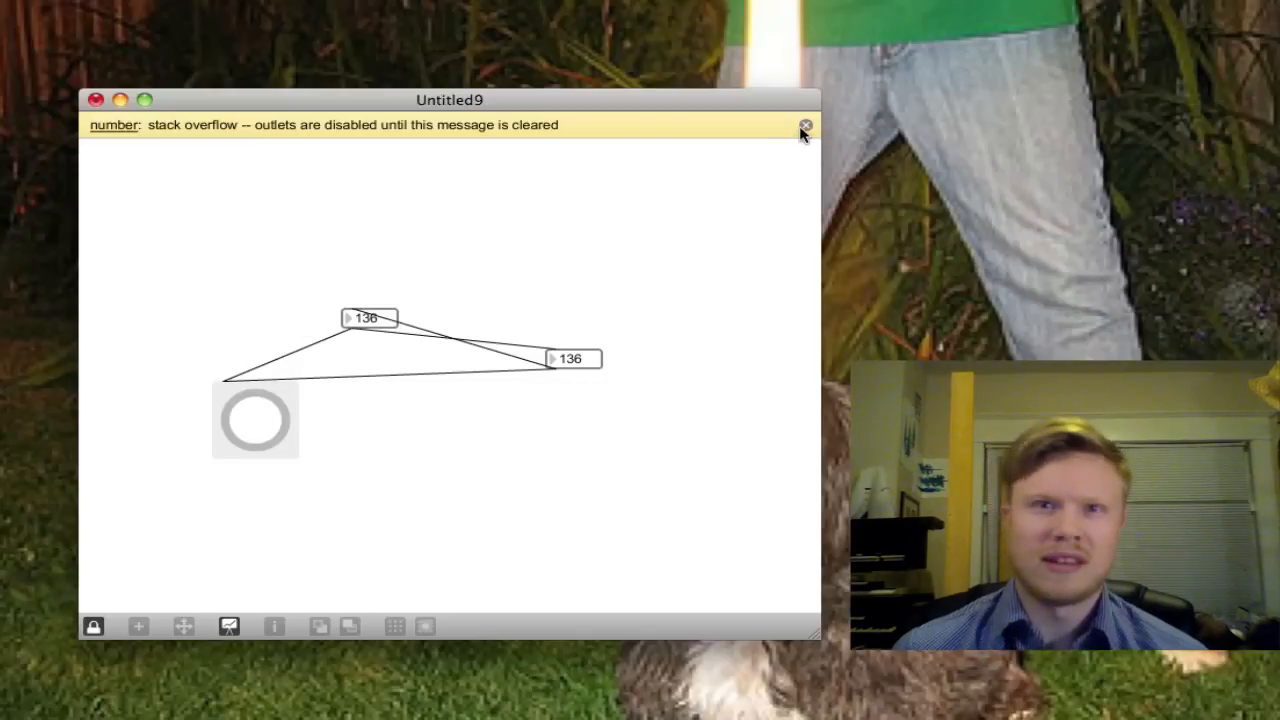
click(806, 124)
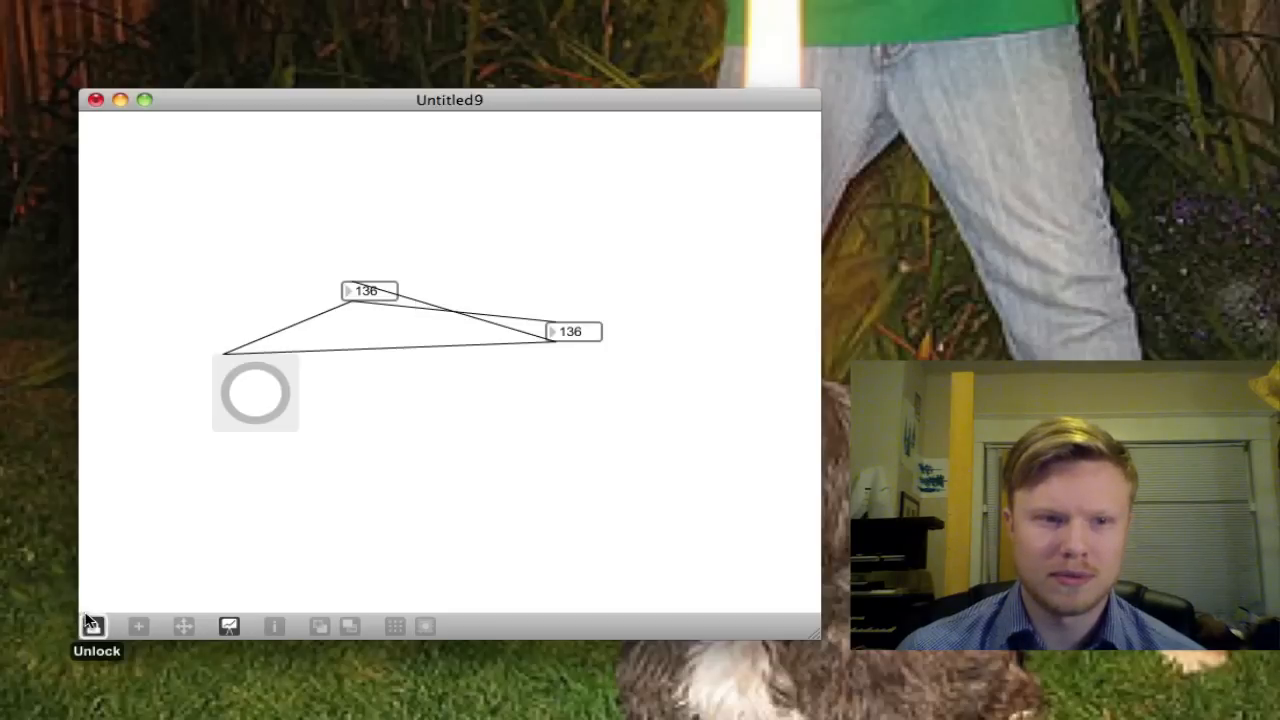
Unlock and remove the feedback cord between the two number boxes
click(92, 626)
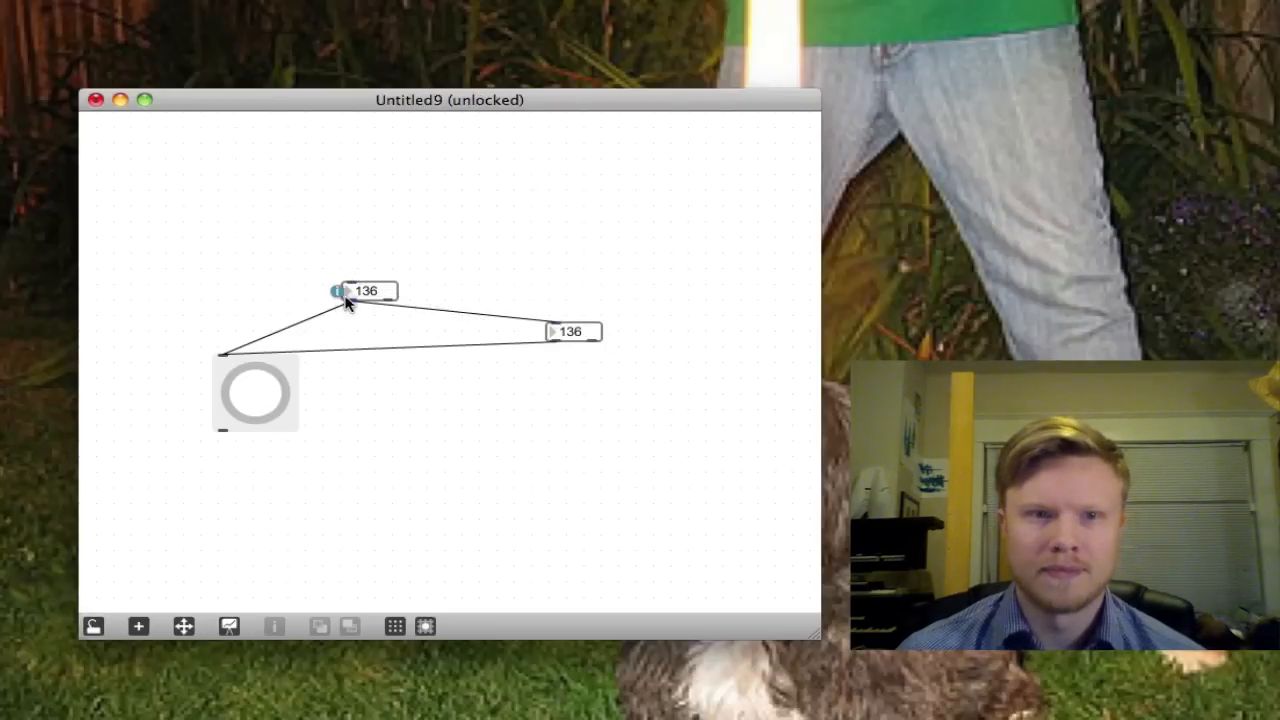
drag(368, 290, 368, 198)
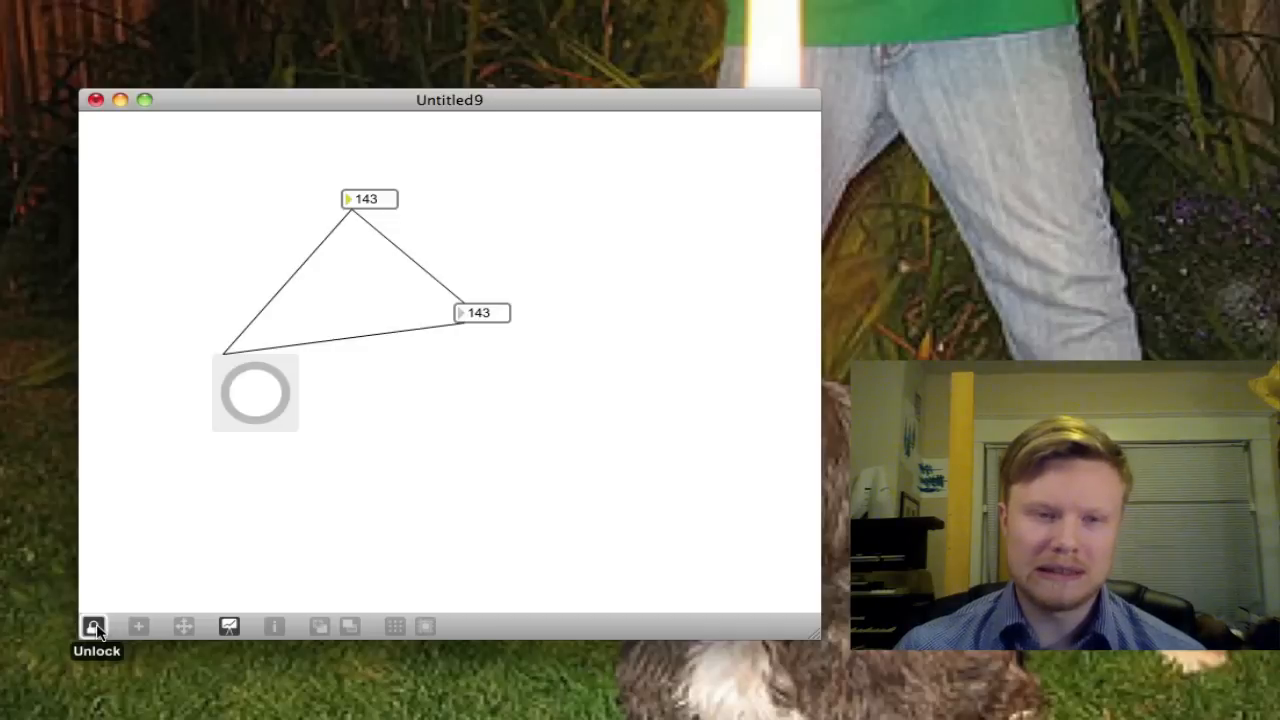
click(92, 626)
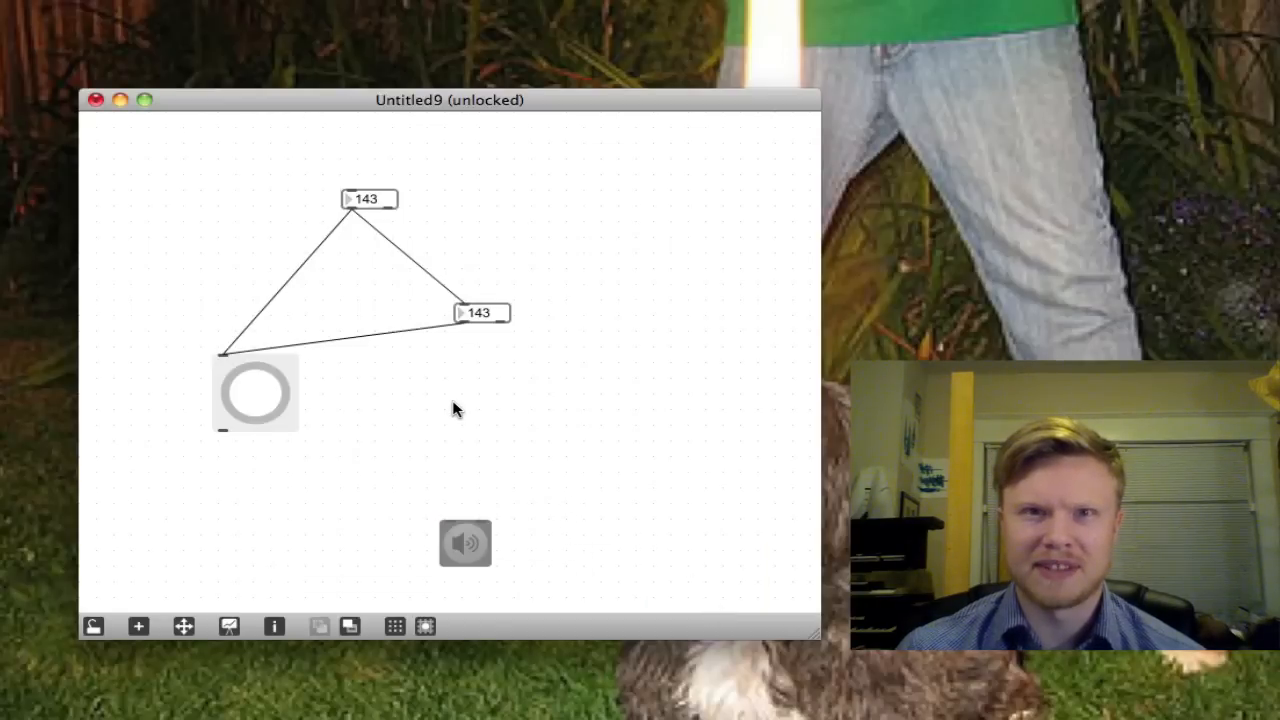
mouse_move(504, 492)
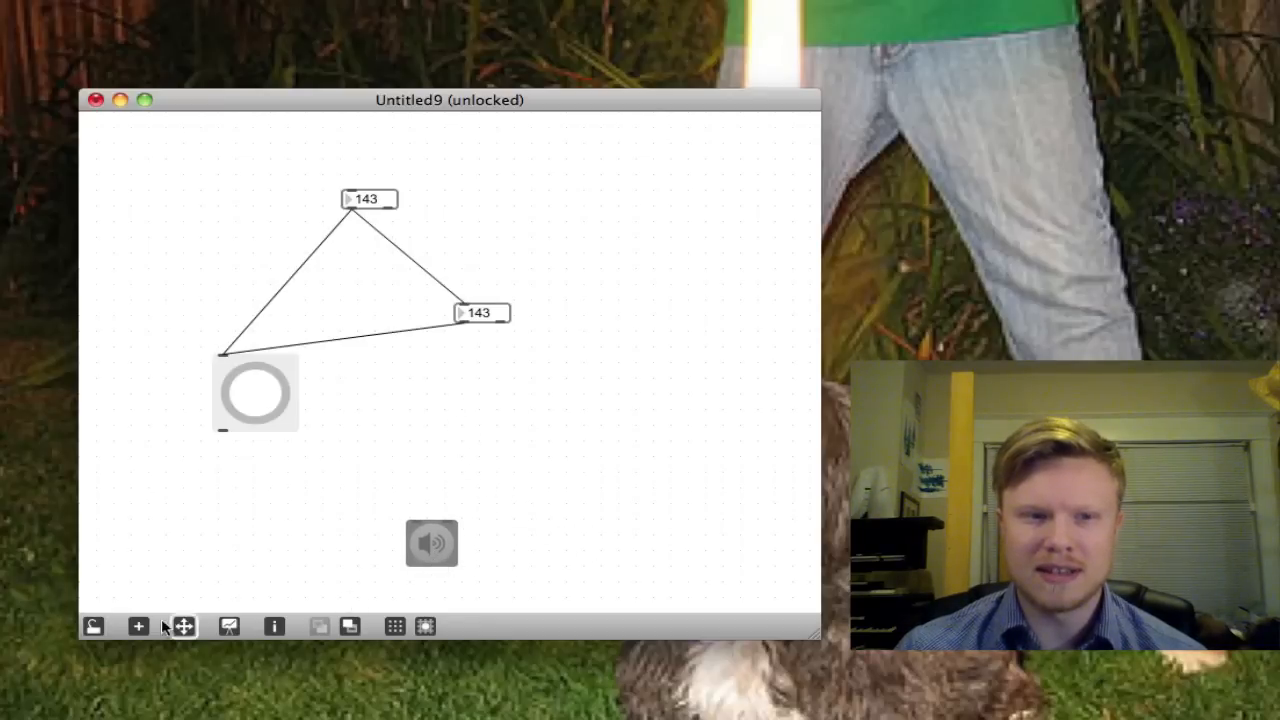
click(138, 626)
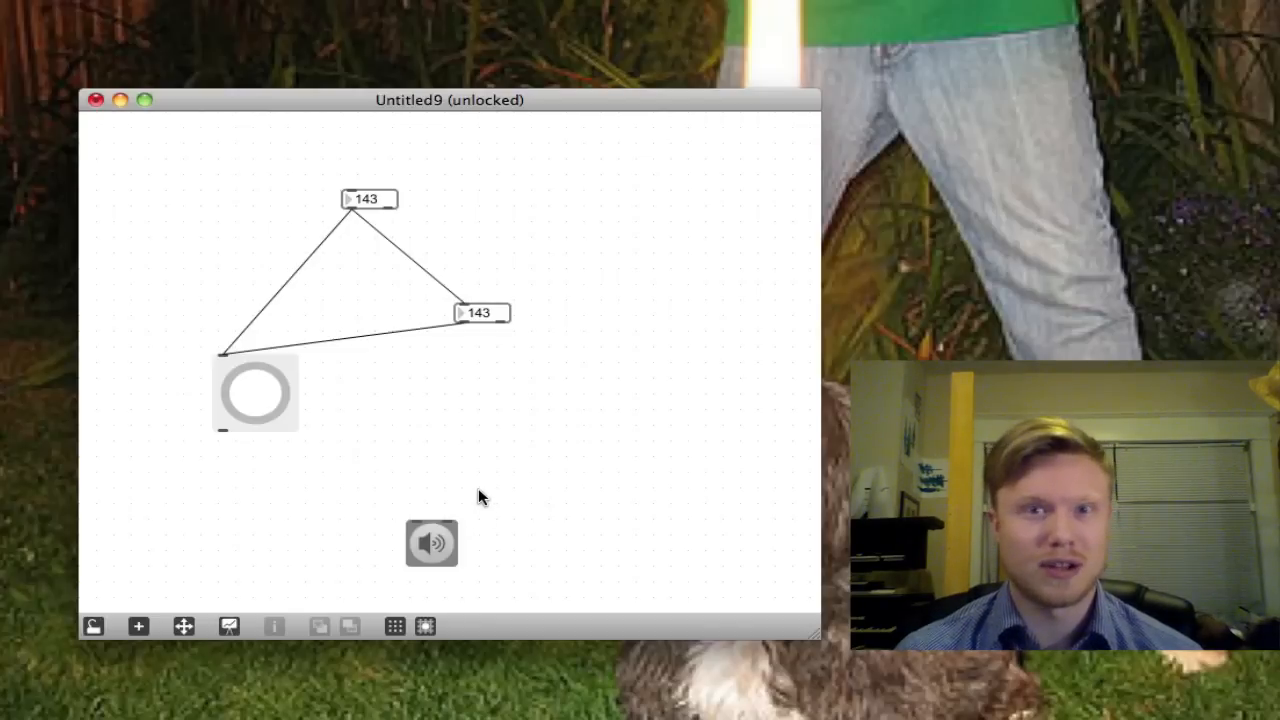
mouse_move(378, 560)
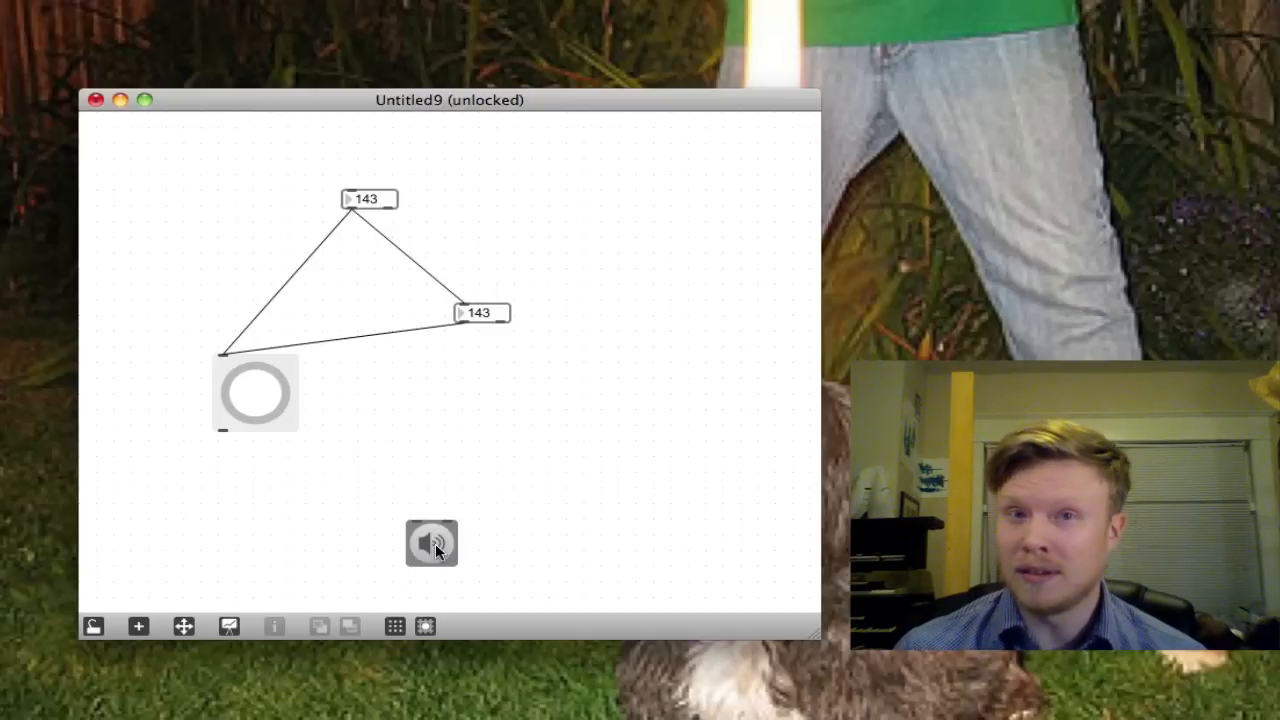
mouse_move(92, 624)
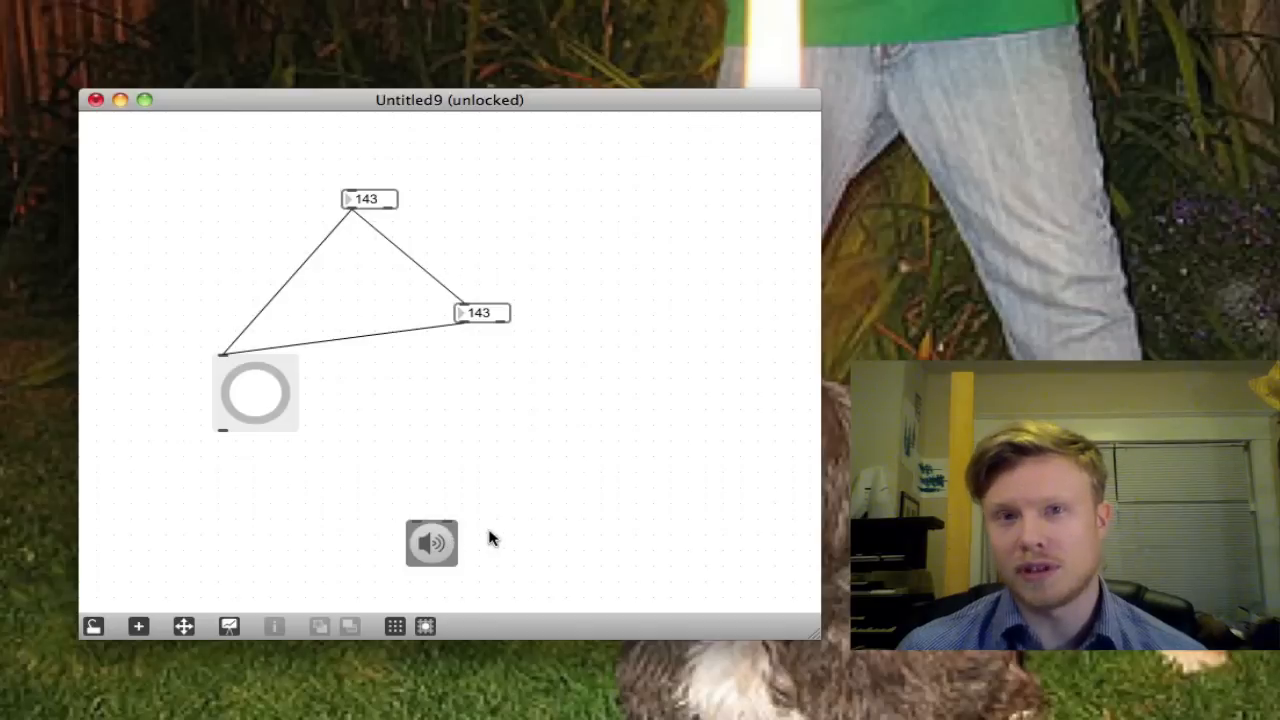
mouse_move(536, 384)
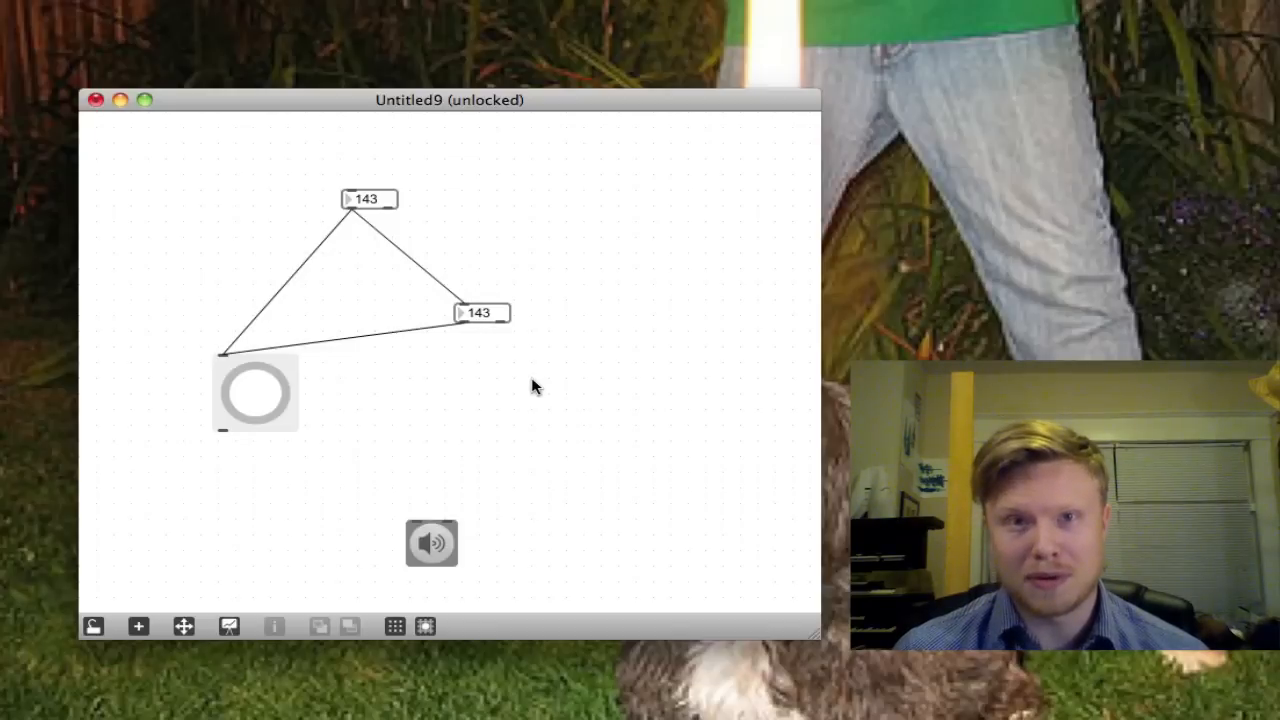
mouse_move(430, 544)
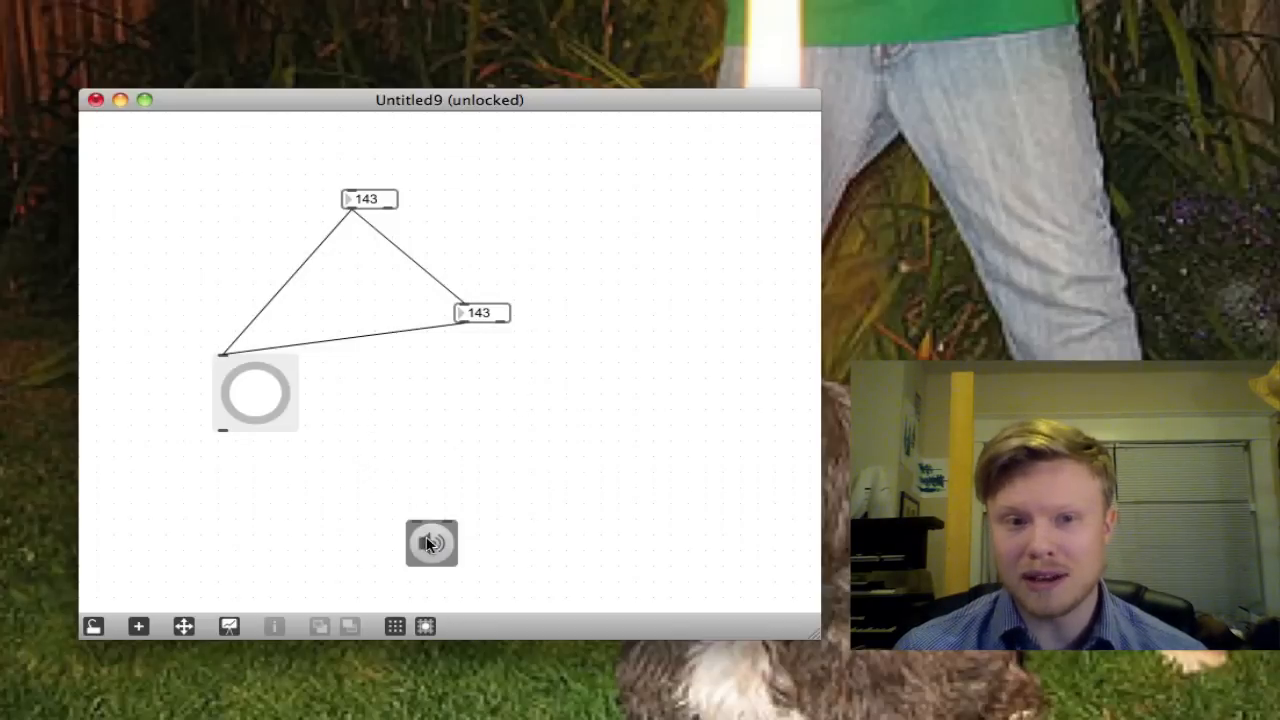
mouse_move(424, 414)
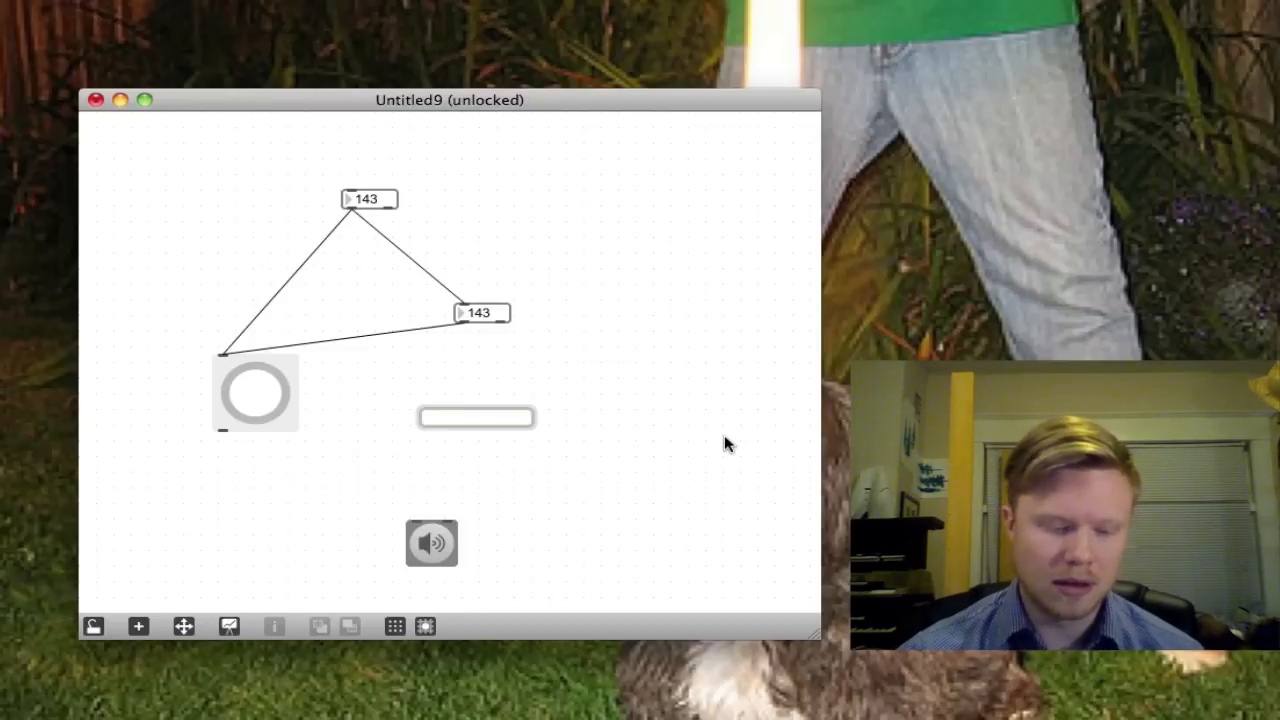
Create a cycle~ oscillator object from the autocomplete below the number boxes
text(ca1d)
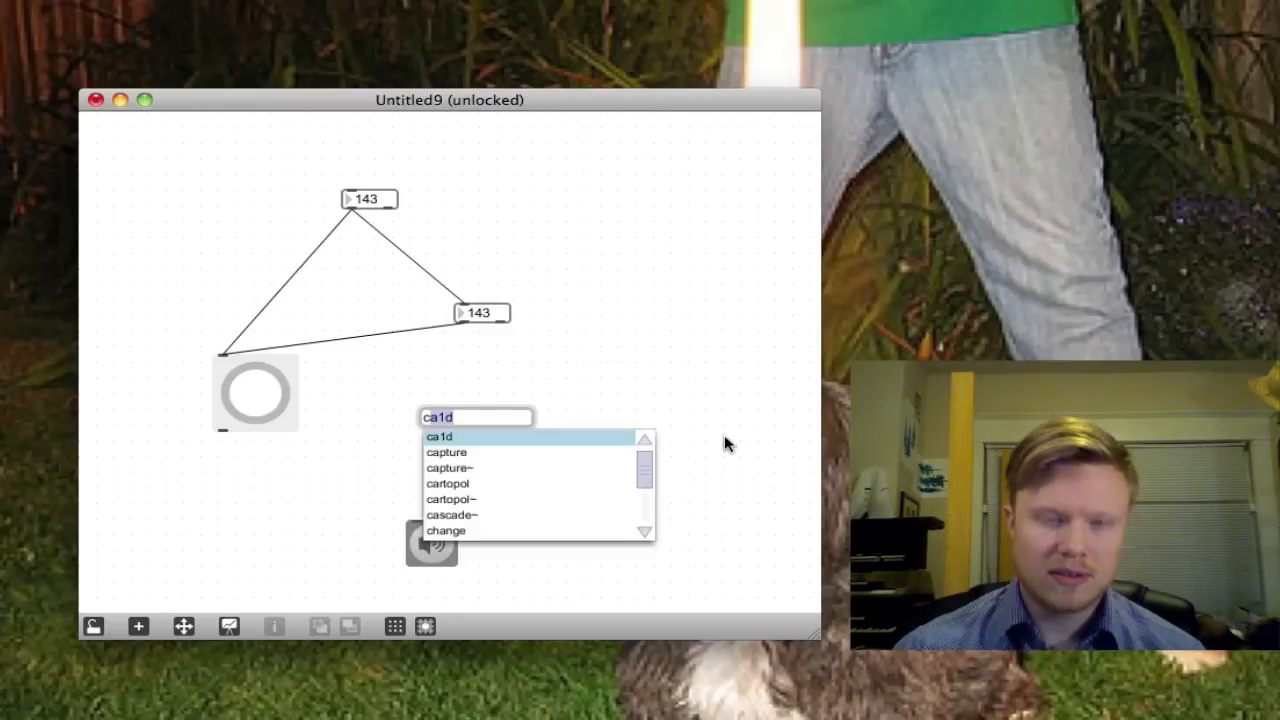
text(cycle)
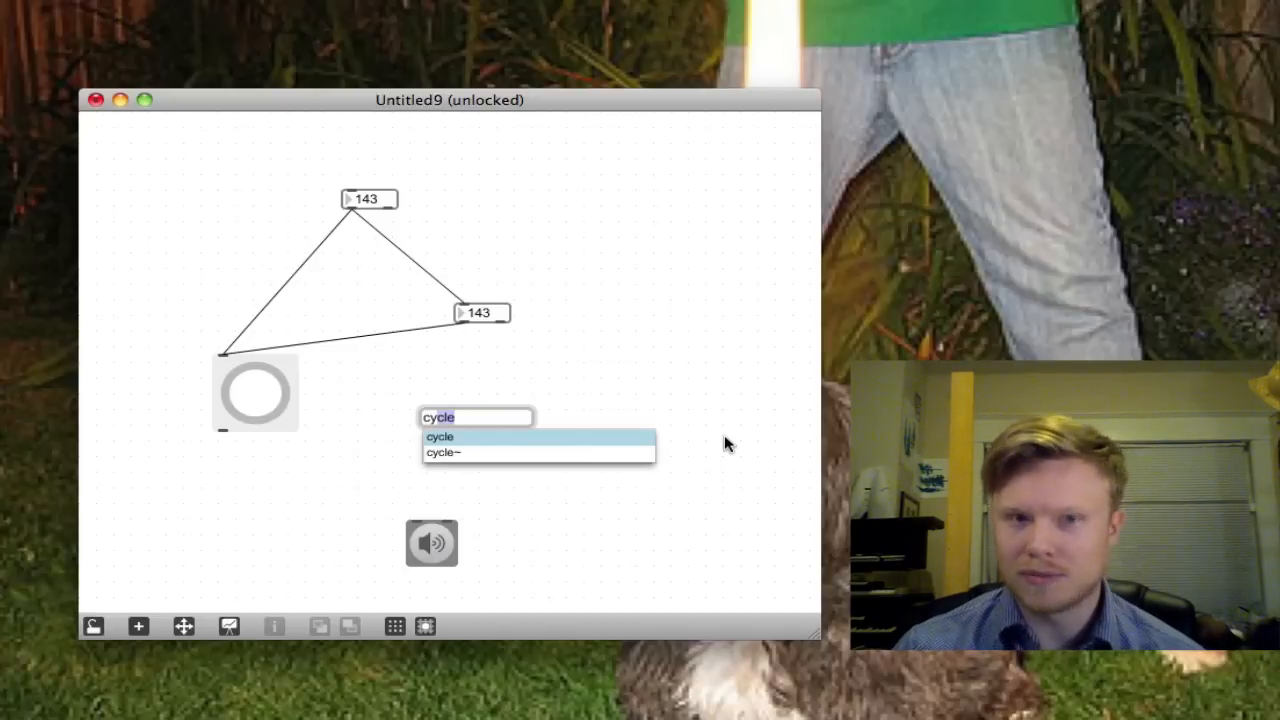
mouse_move(556, 444)
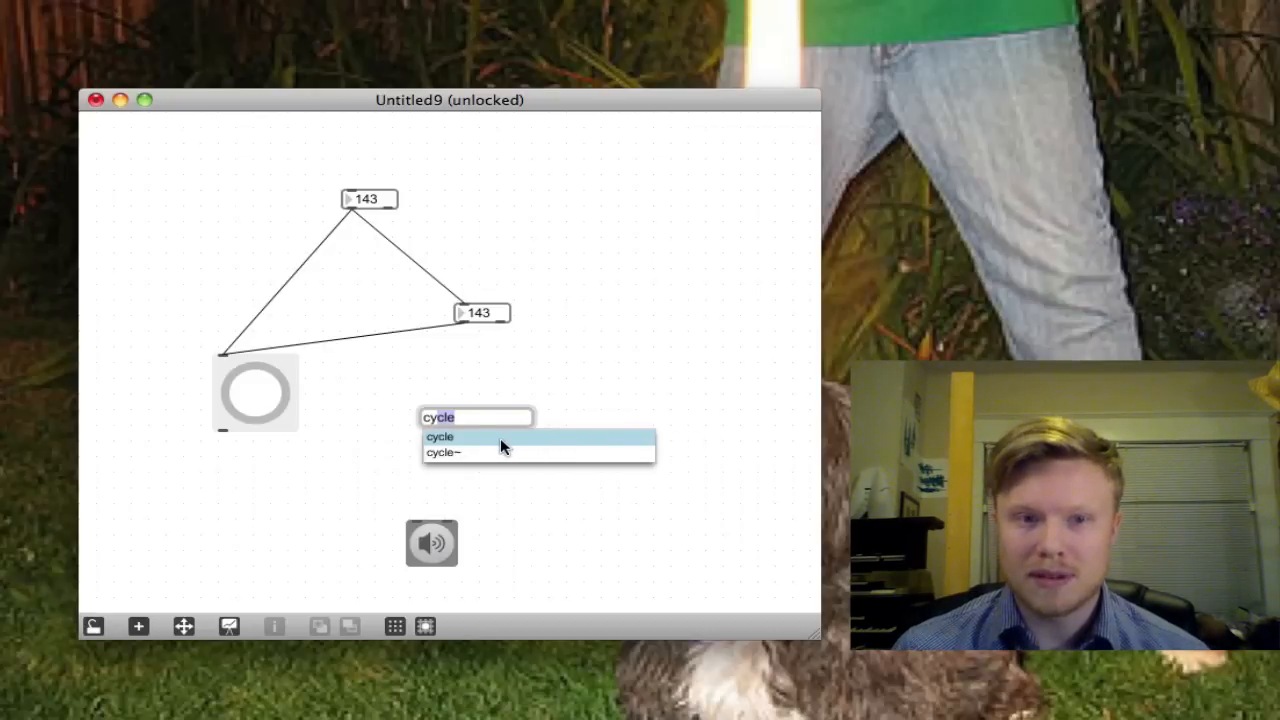
mouse_move(478, 448)
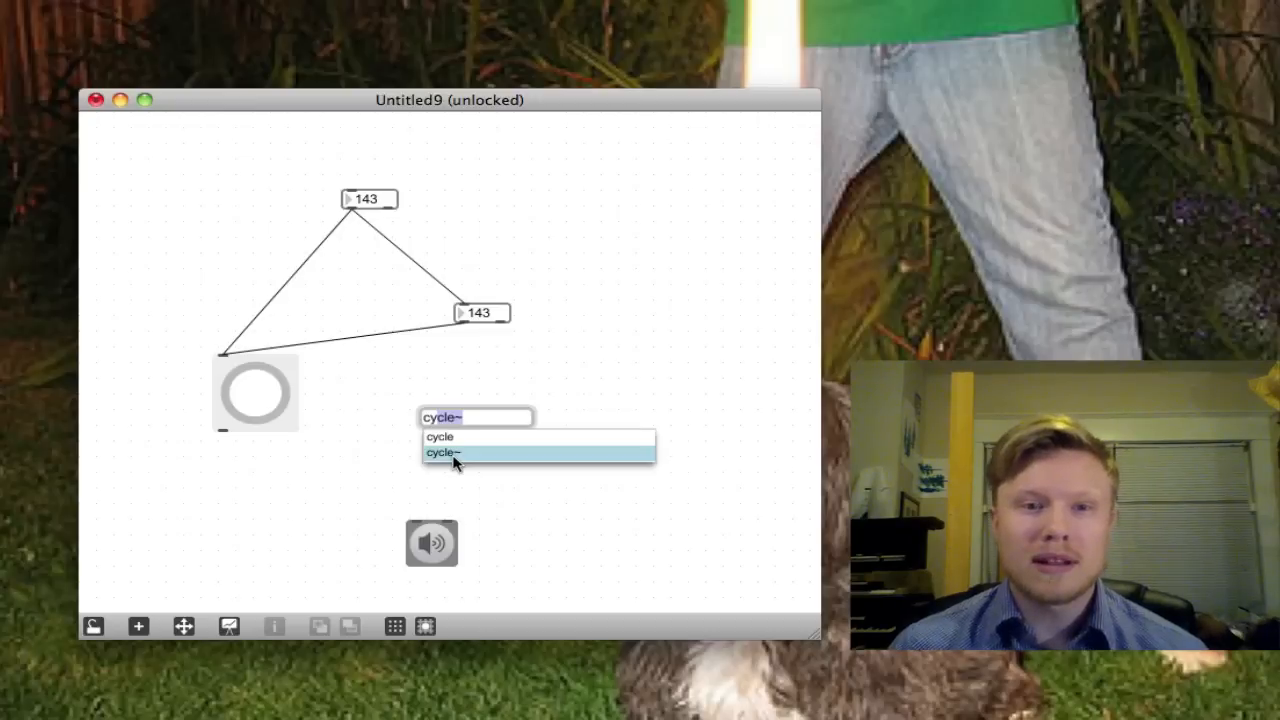
mouse_move(508, 478)
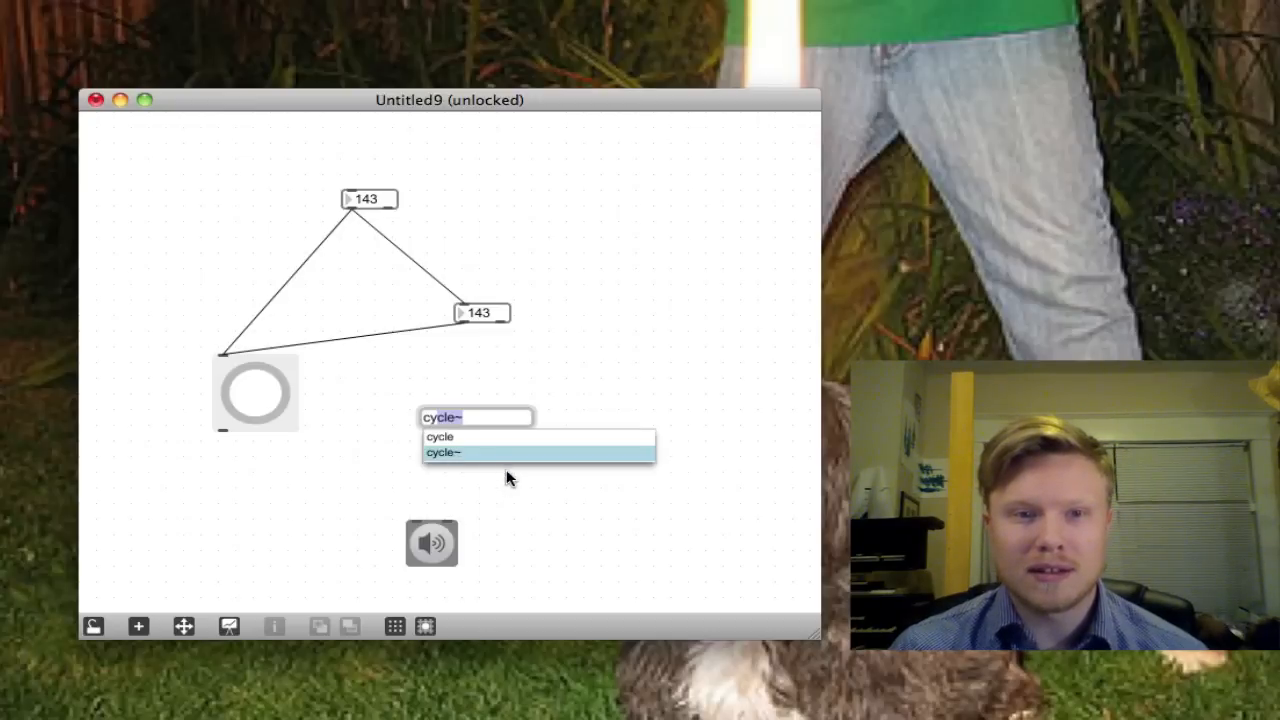
drag(476, 418, 430, 418)
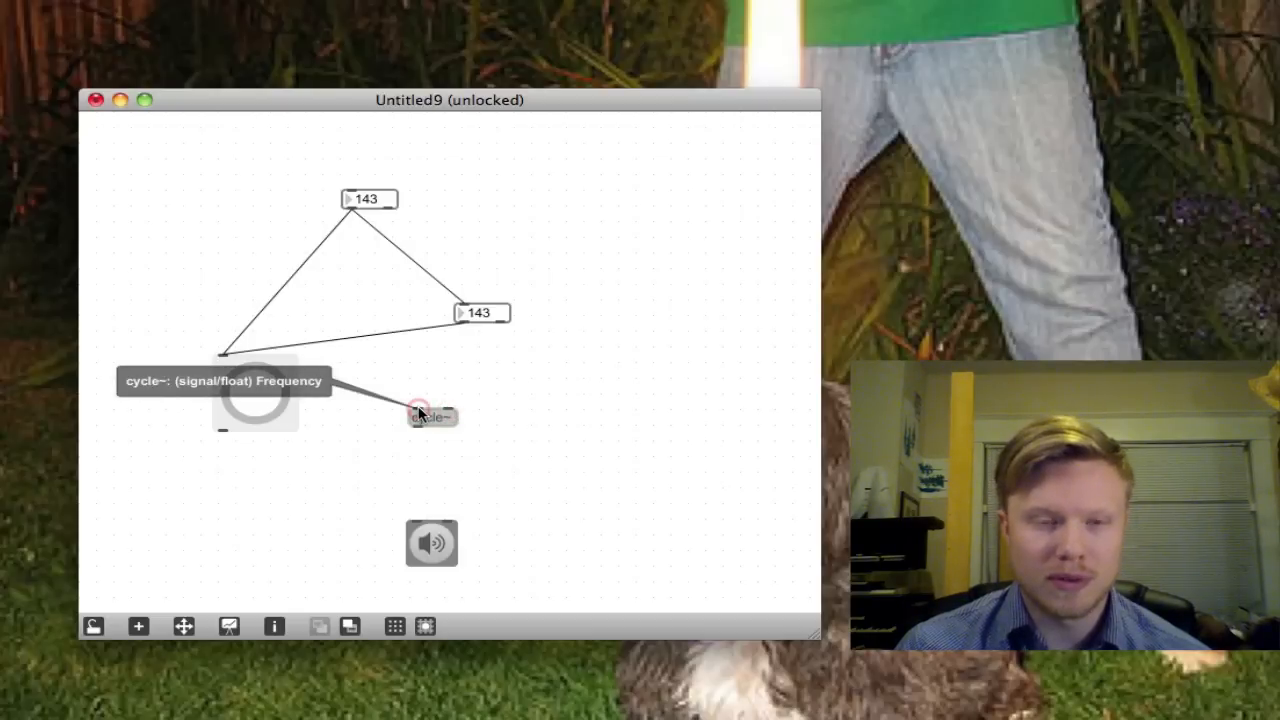
mouse_move(448, 414)
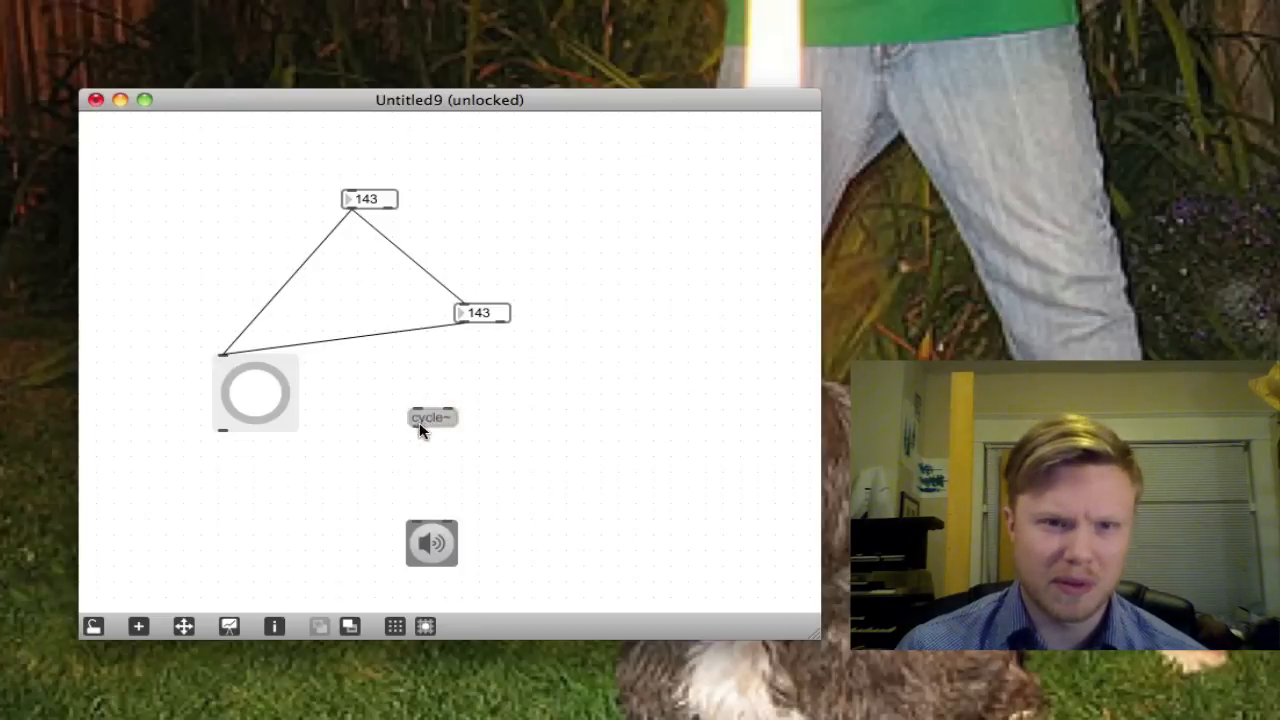
mouse_move(418, 430)
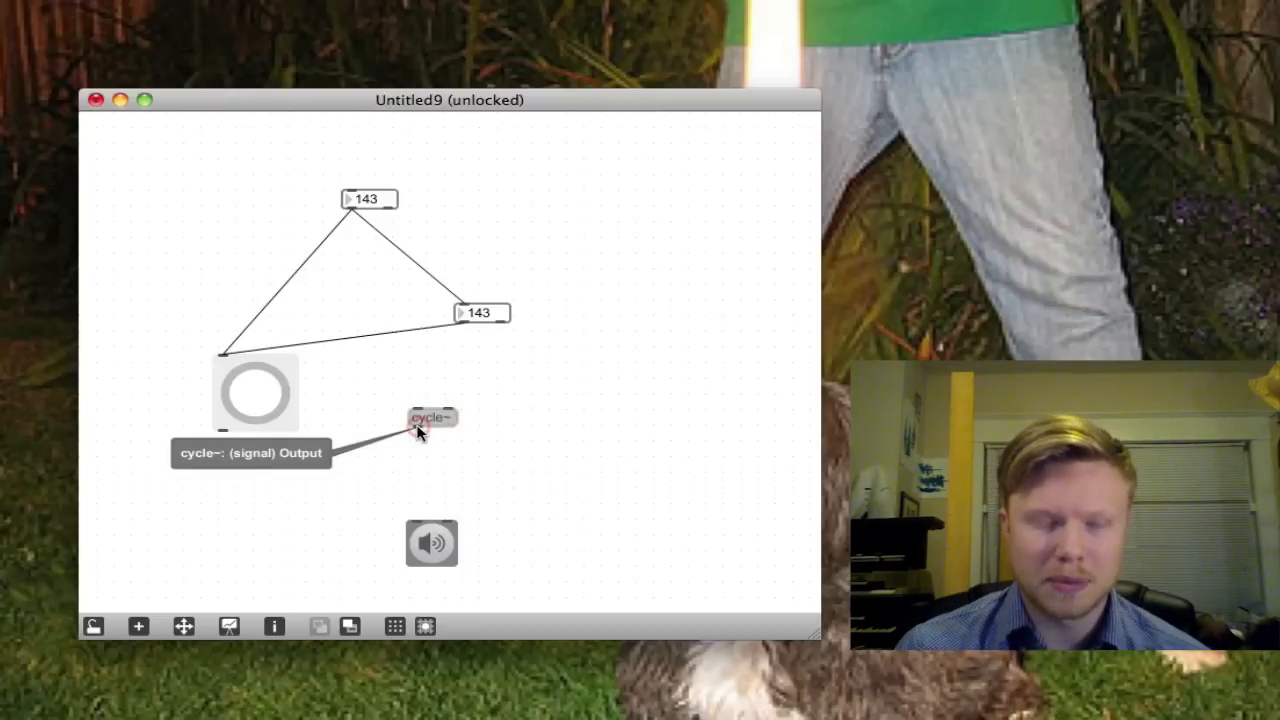
mouse_move(460, 344)
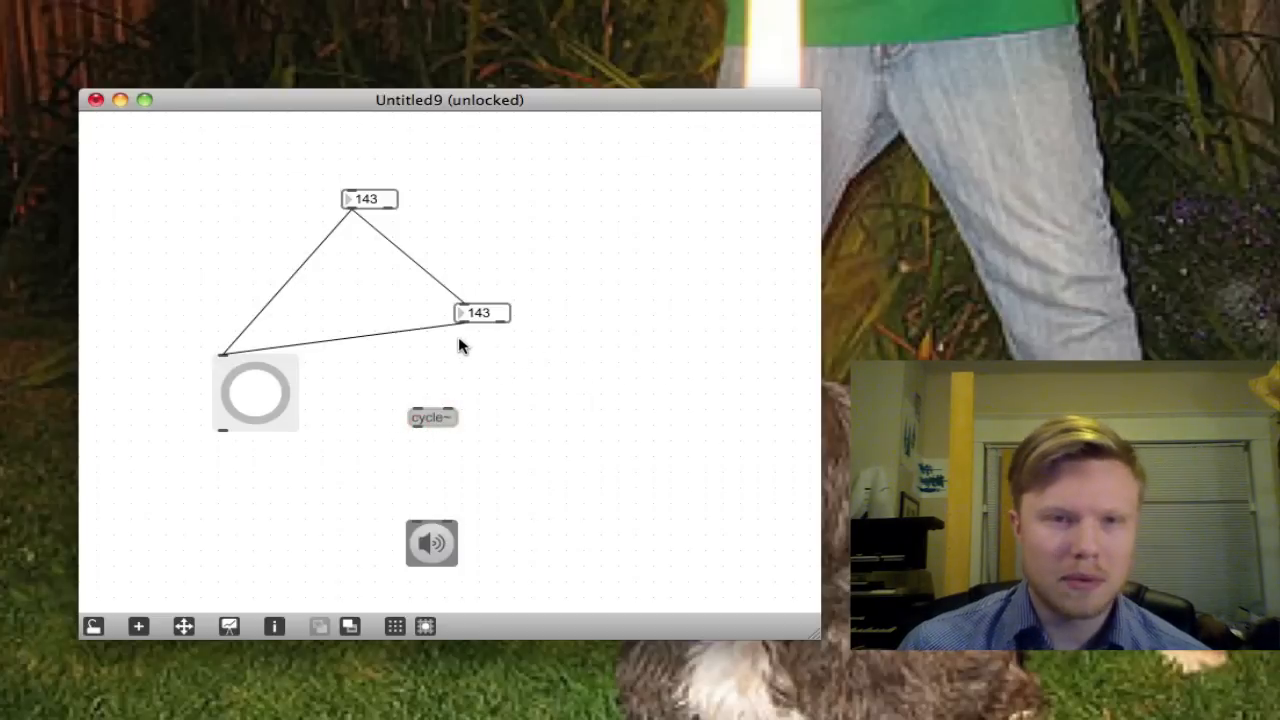
Wire the number box into cycle~'s frequency inlet and lock to set it to 150
drag(464, 324, 412, 408)
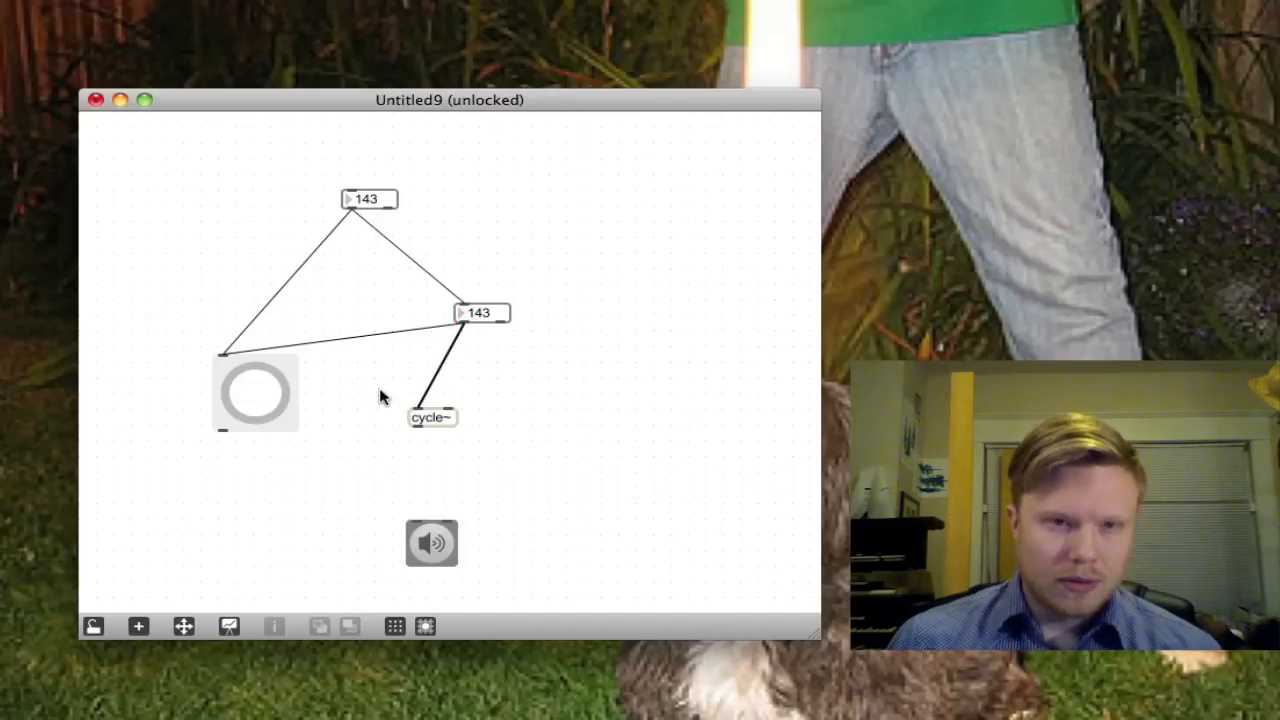
mouse_move(360, 486)
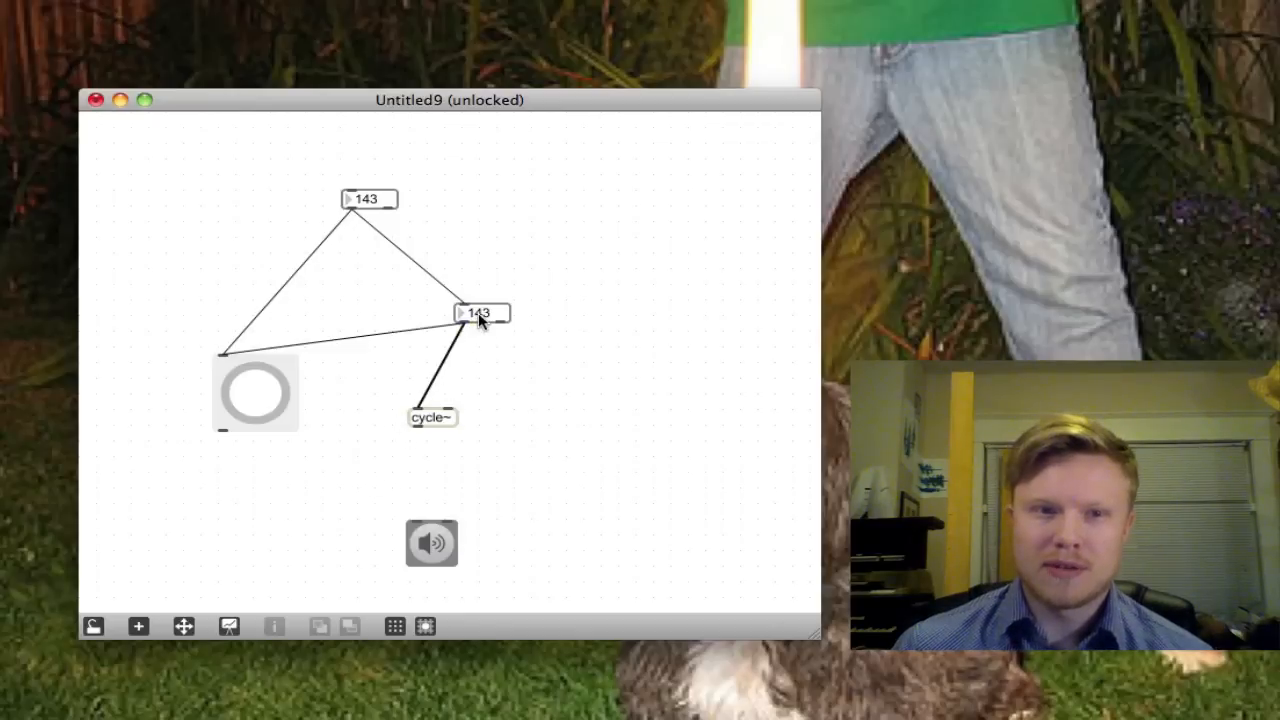
mouse_move(208, 580)
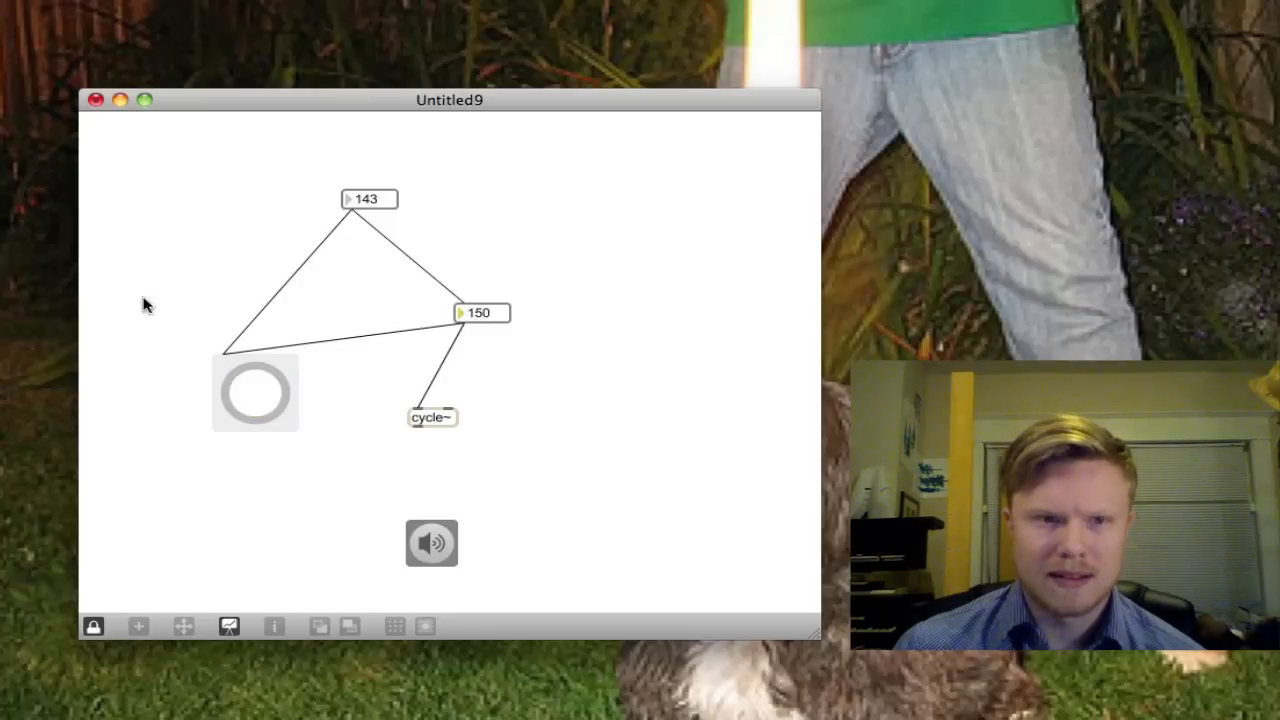
click(92, 626)
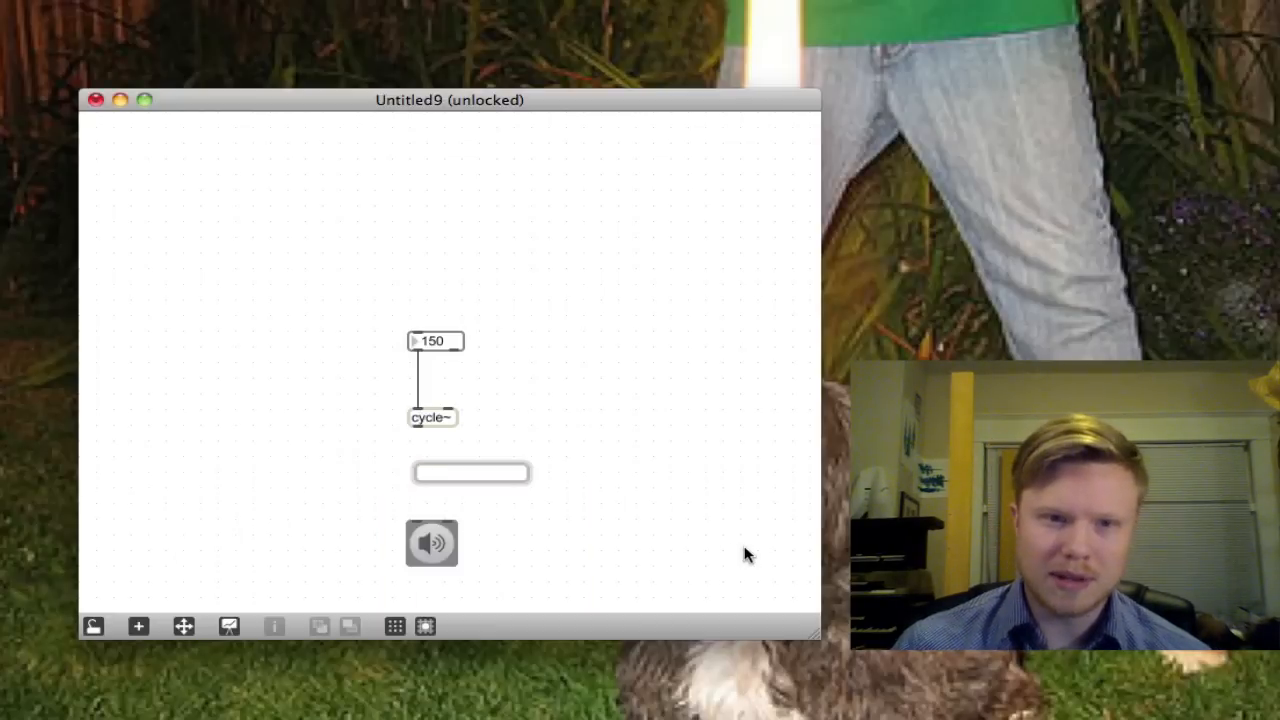
Create a *~ multiply object and connect the cycle~ outlet into it toward ezdac~
click(470, 472)
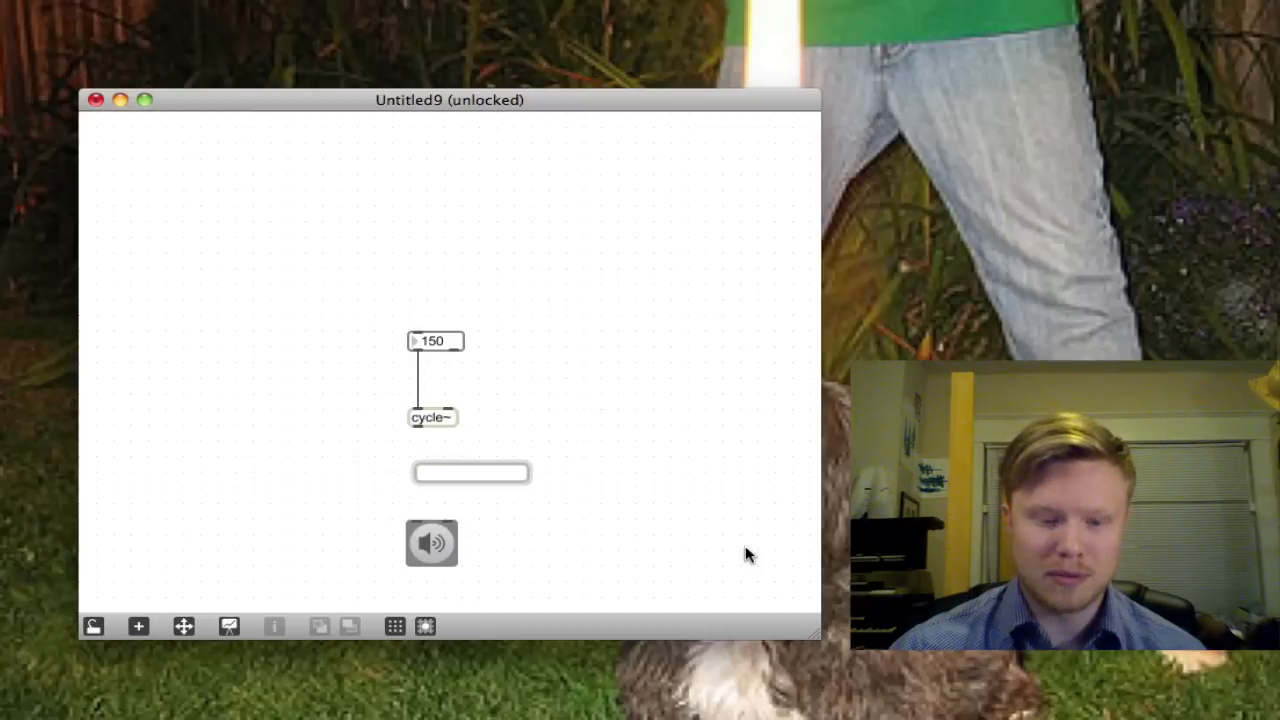
text(1)
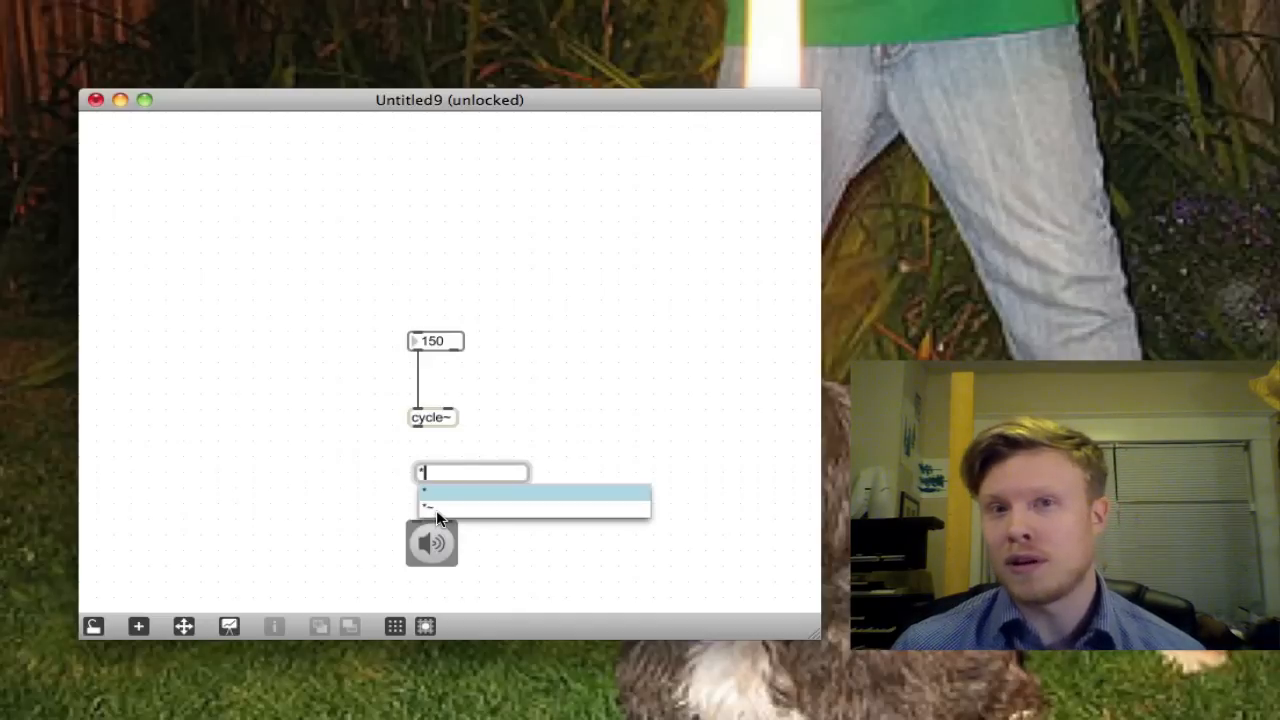
key(backspace)
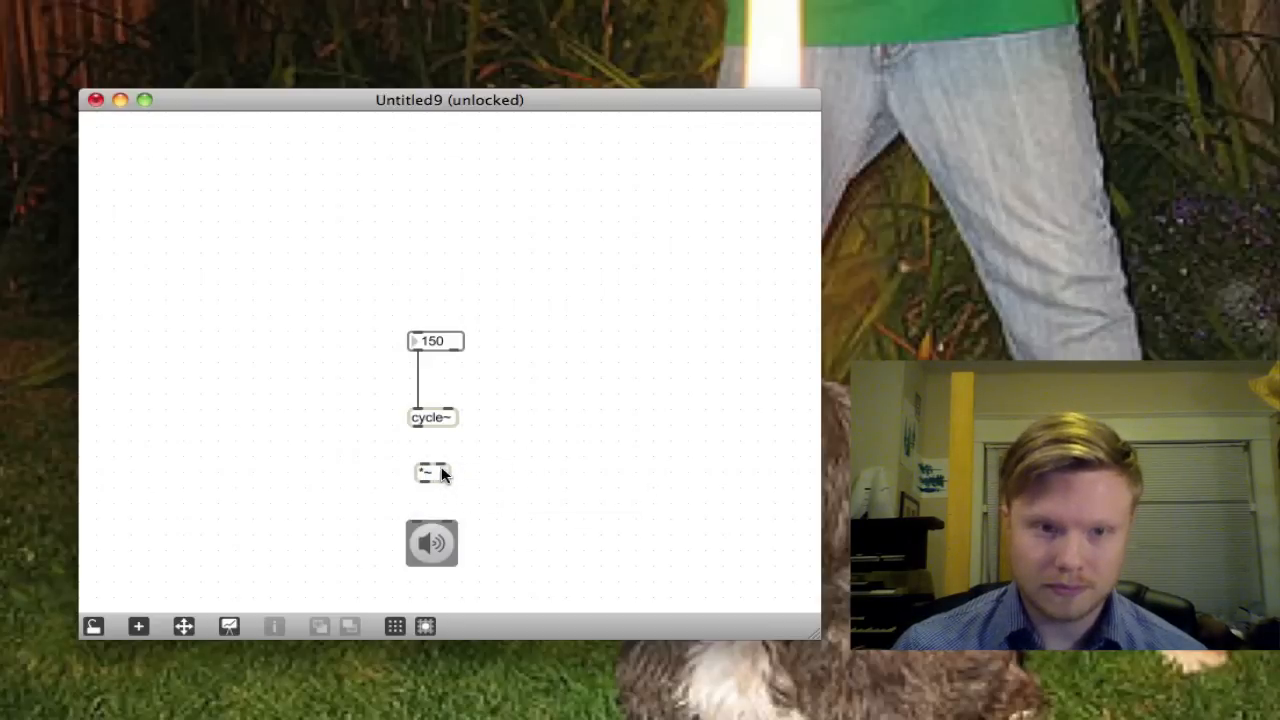
drag(432, 472, 428, 468)
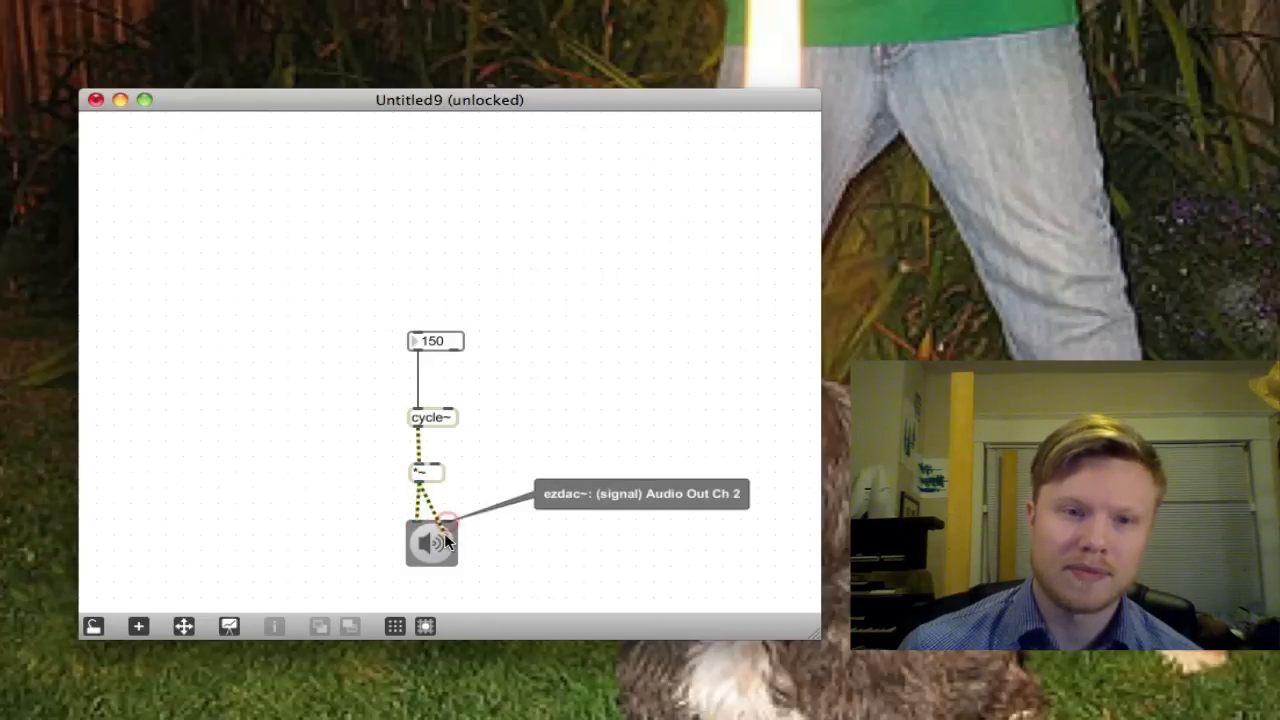
mouse_move(500, 504)
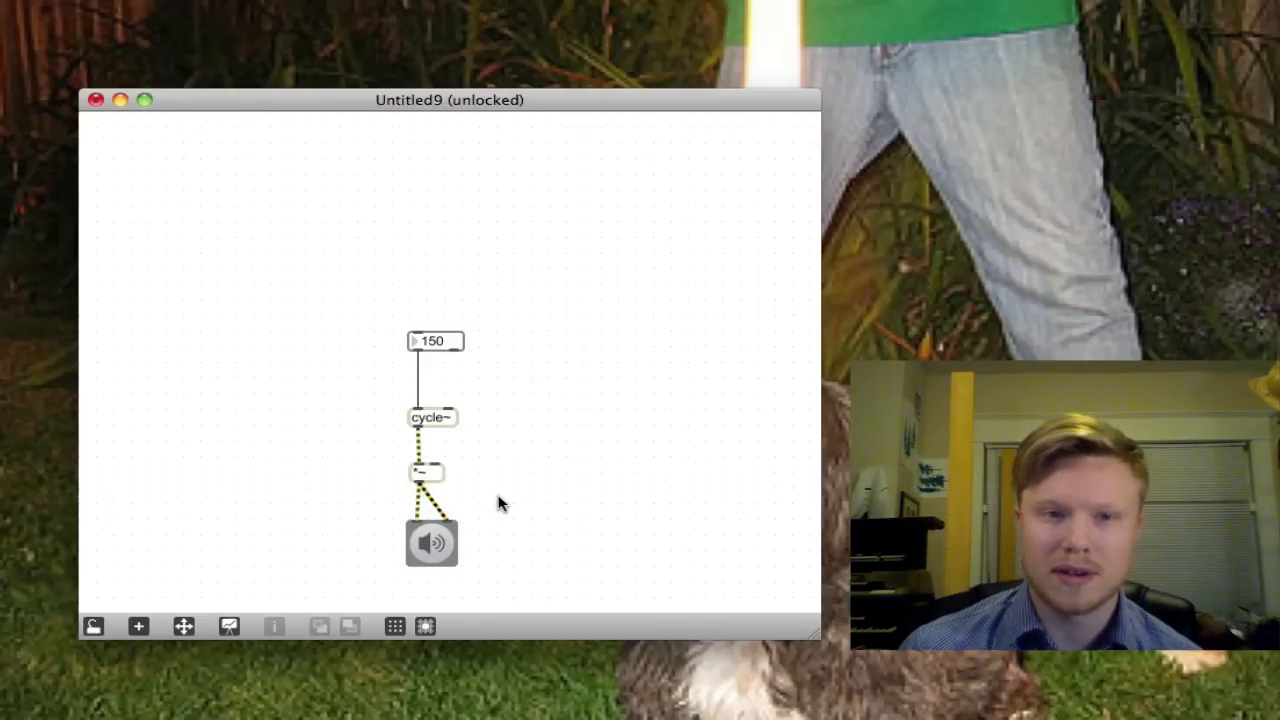
mouse_move(478, 450)
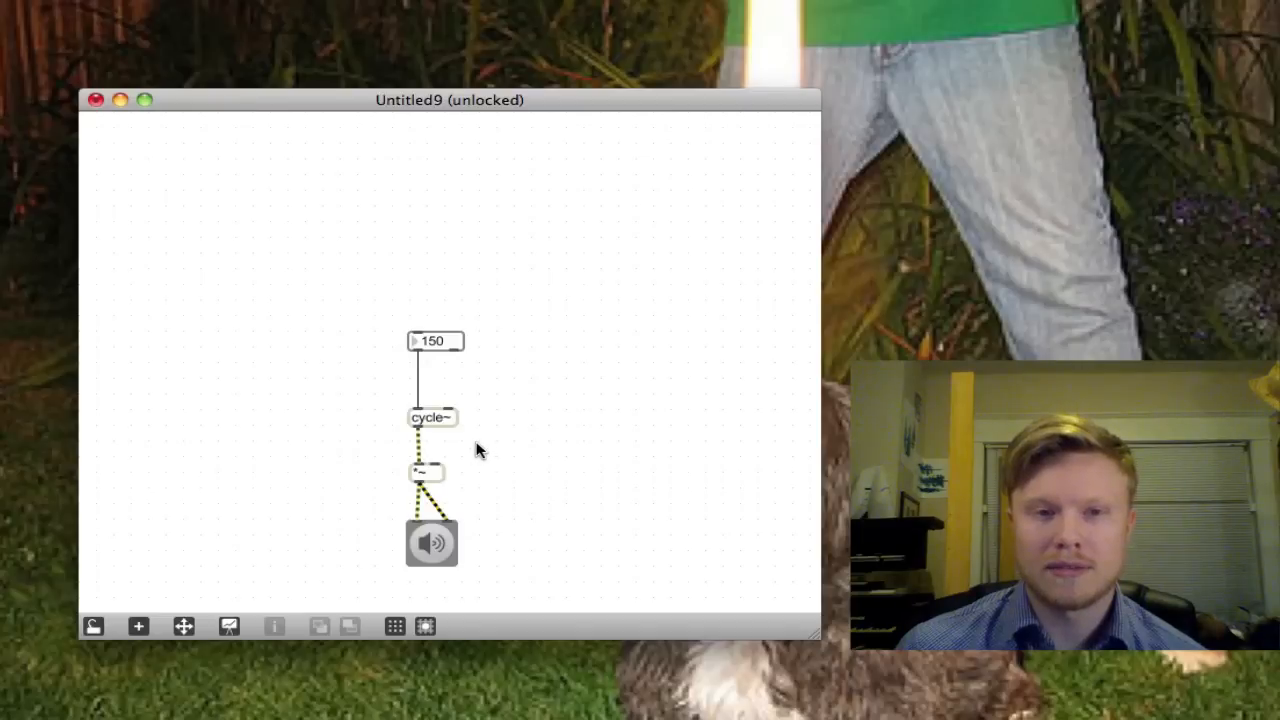
mouse_move(502, 422)
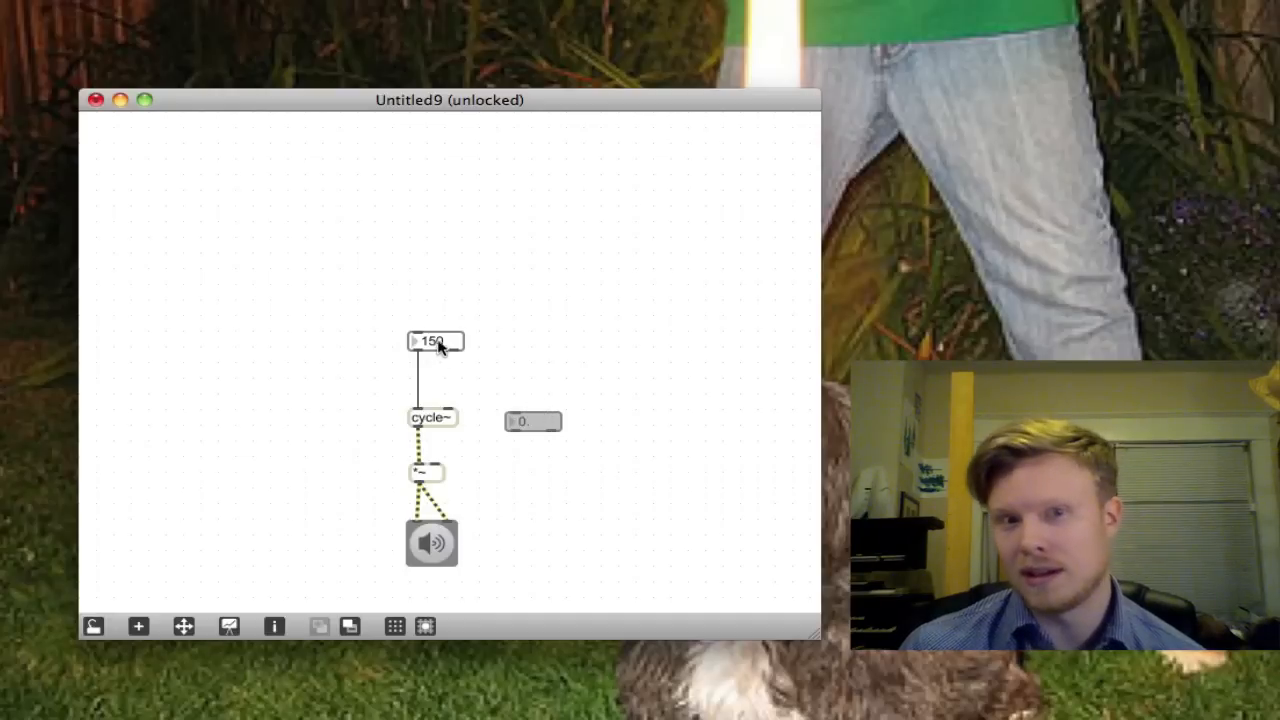
mouse_move(470, 424)
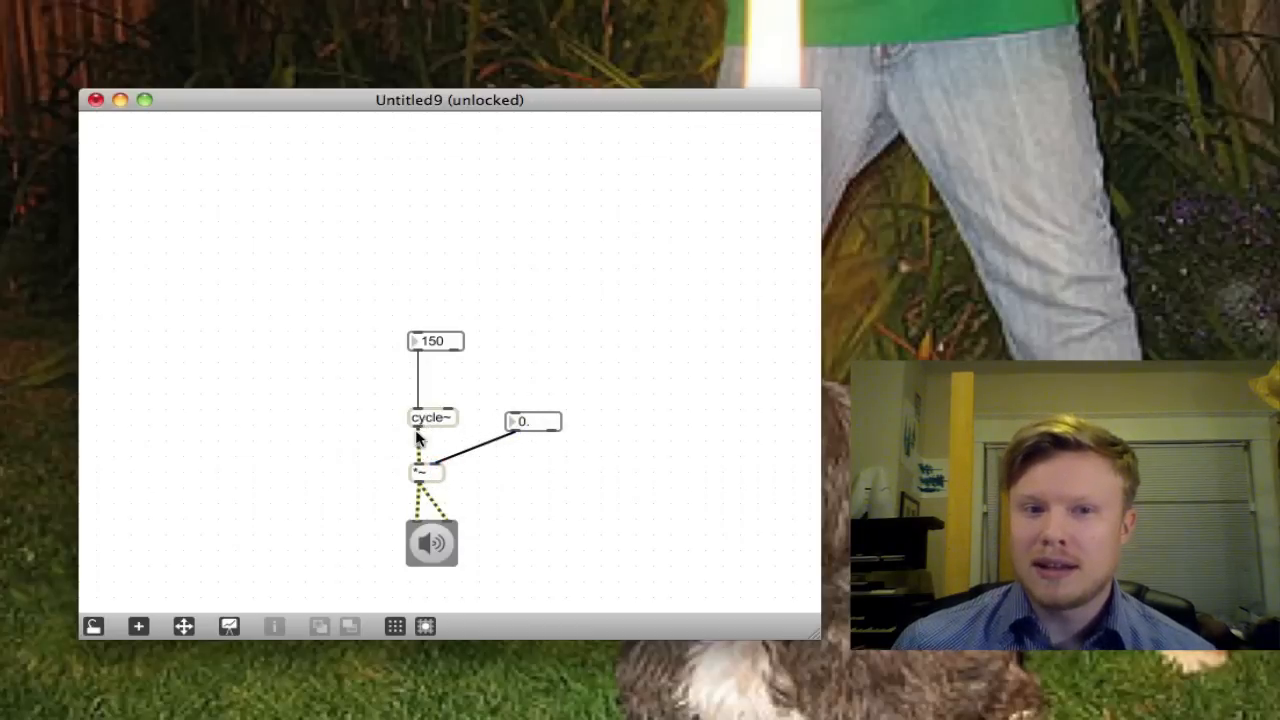
mouse_move(418, 428)
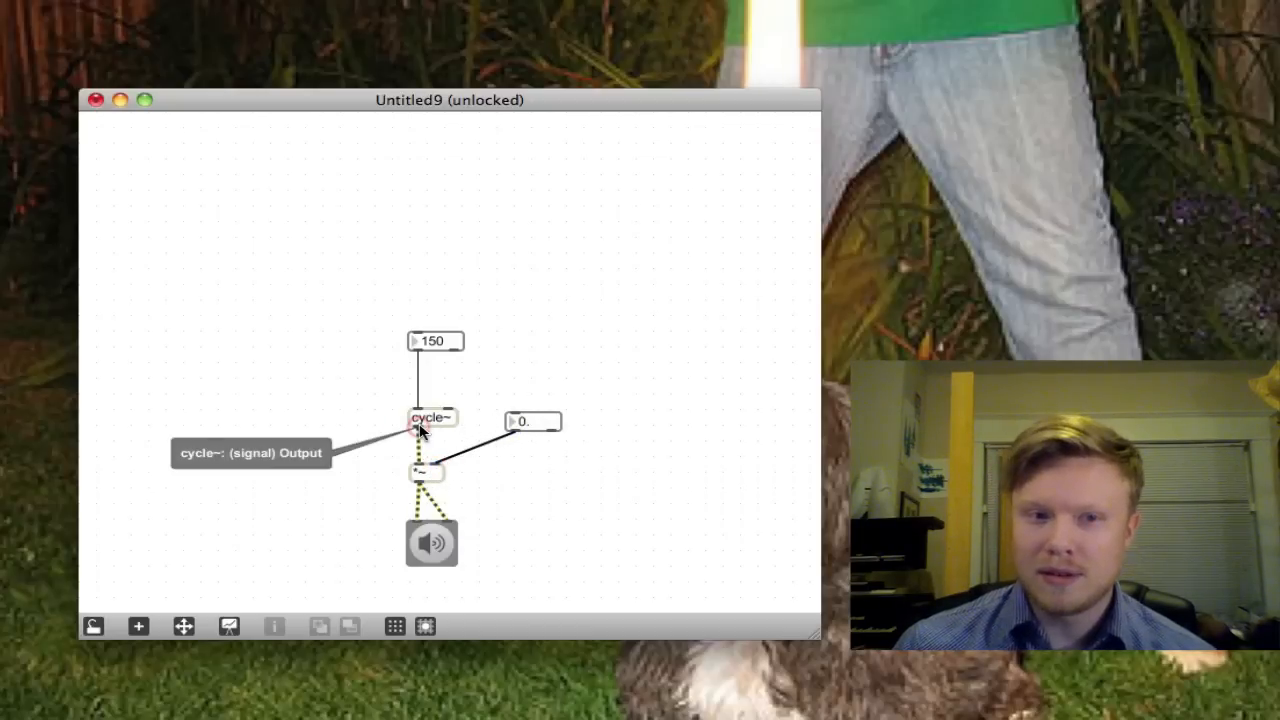
mouse_move(430, 470)
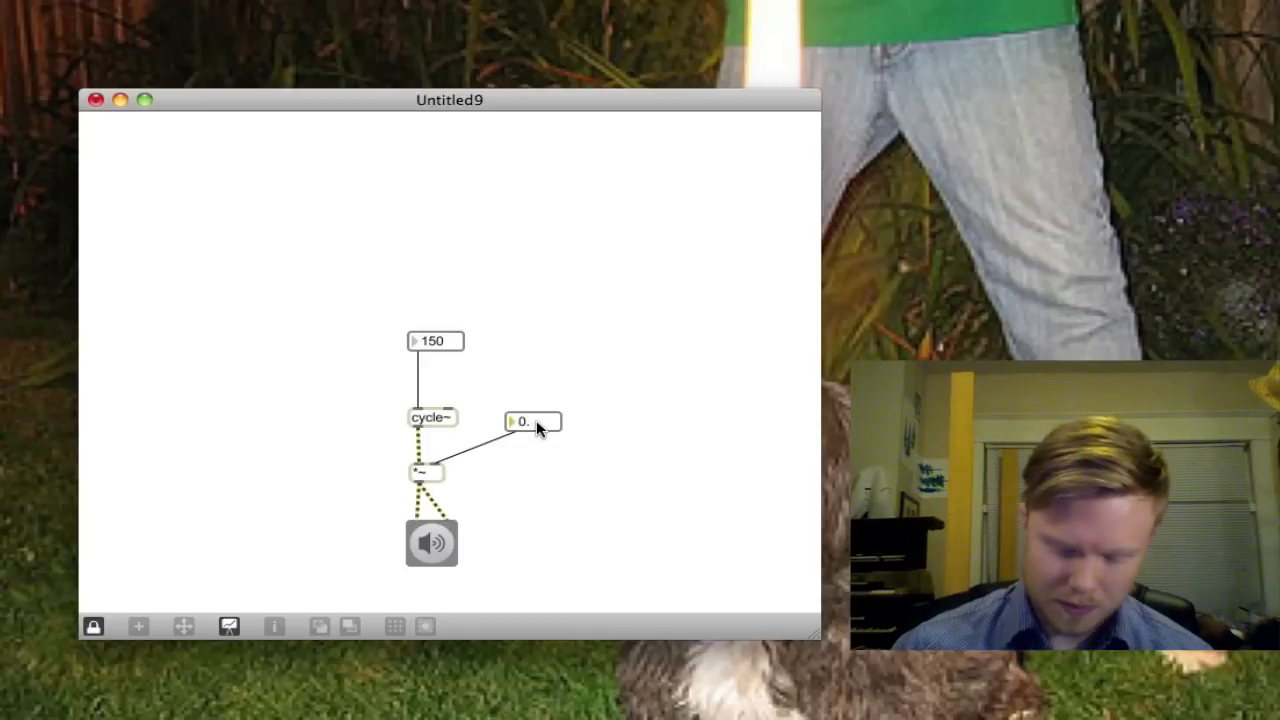
Enter .25 in the float box feeding the multiplier's right inlet
text(.25)
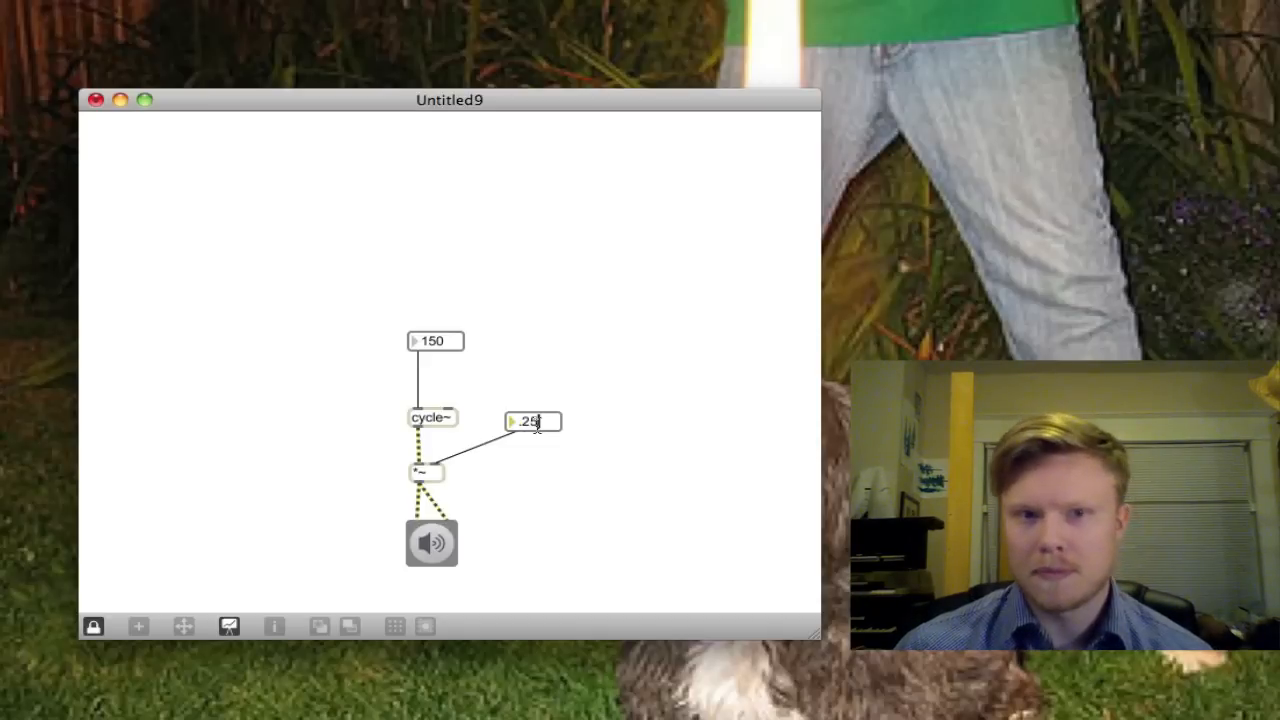